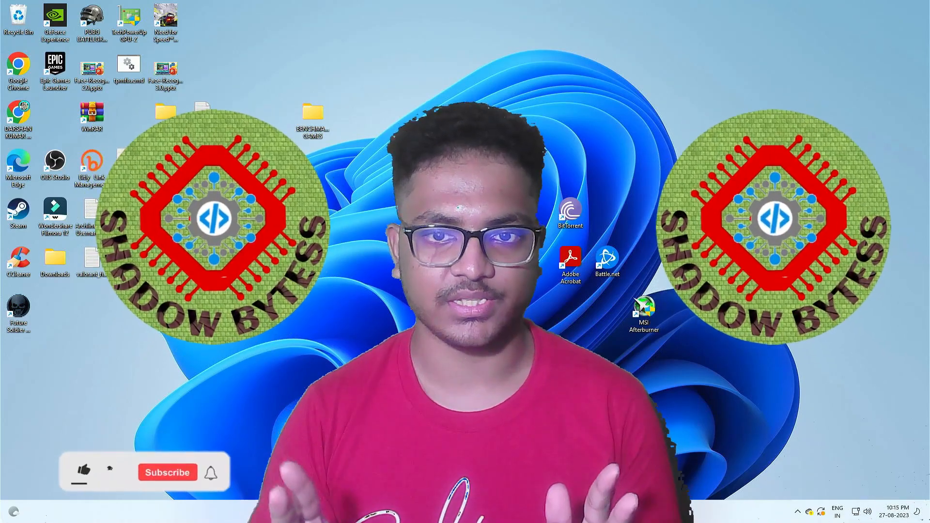
# Bring up the File Explorer window showing the downloaded attendance archive on the desktop
pyautogui.click(84, 471)
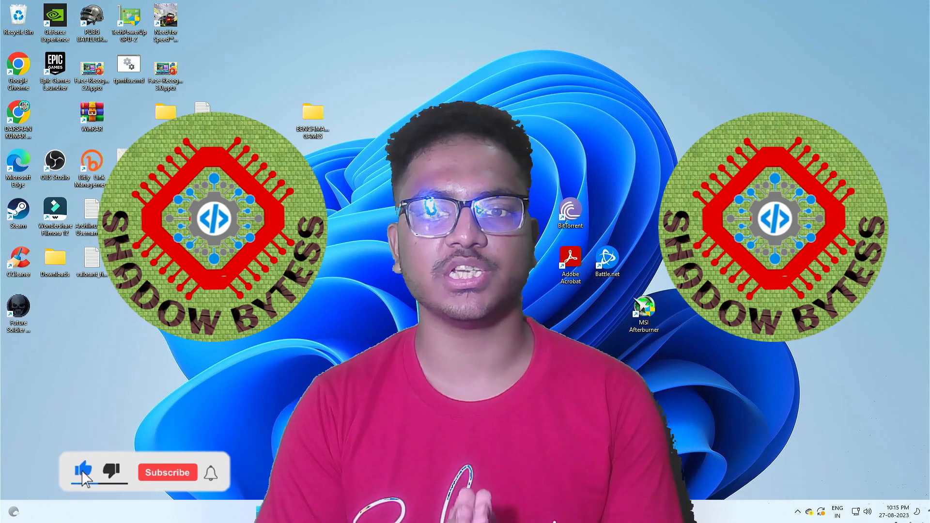
pyautogui.click(167, 473)
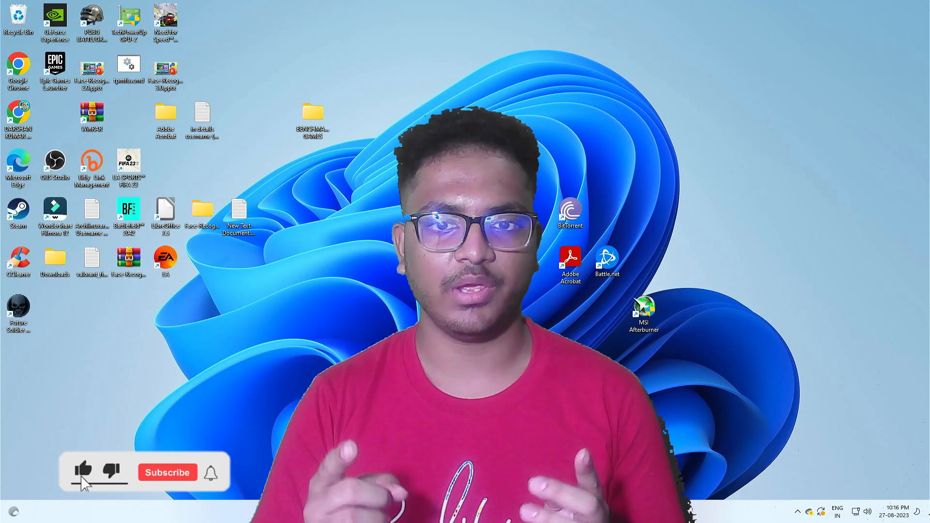
pyautogui.click(166, 473)
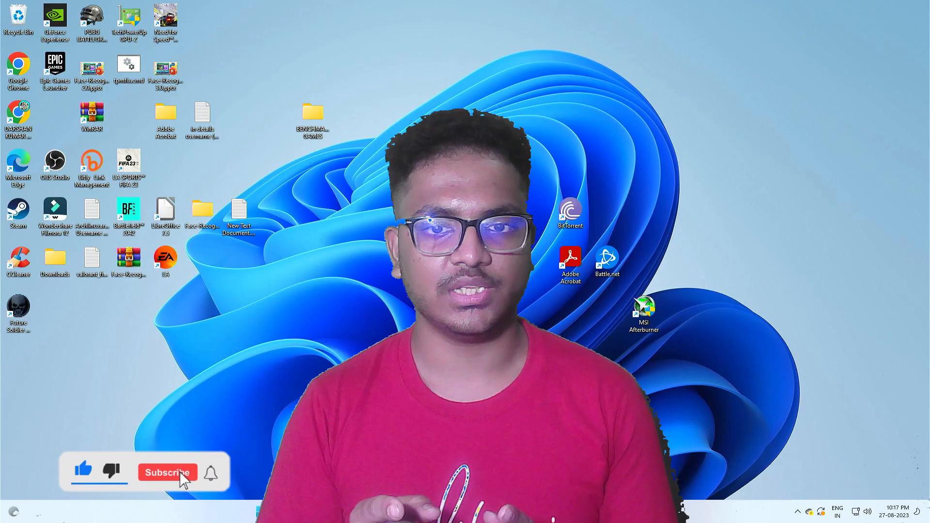
pyautogui.click(167, 473)
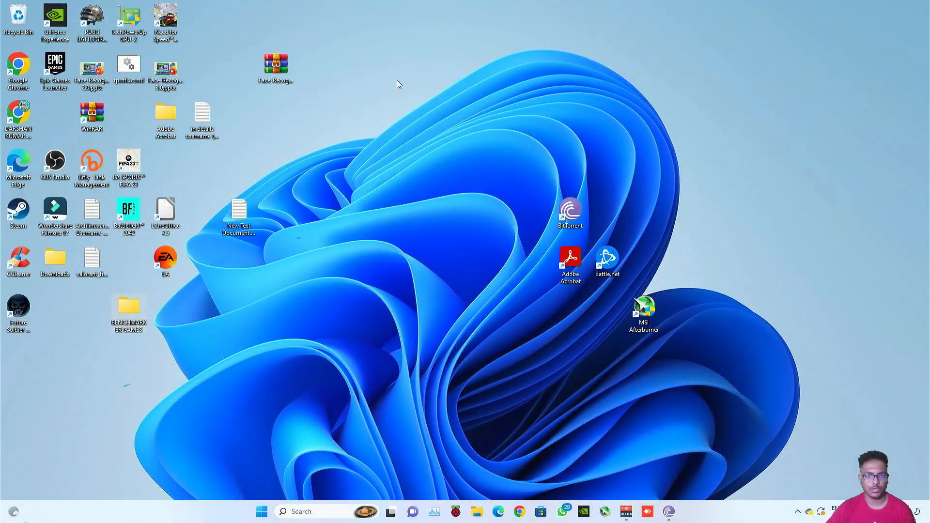
pyautogui.moveTo(407, 86)
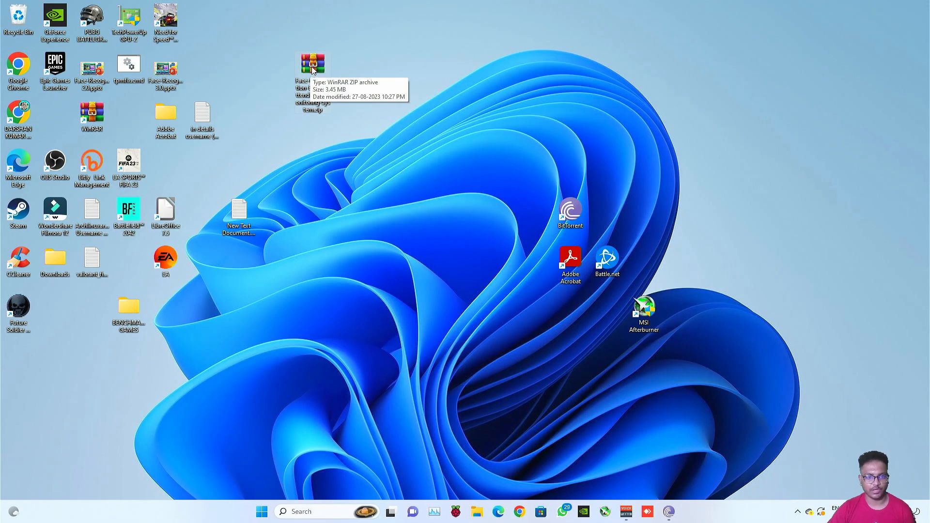
# Extract the Face-Recognition-Based-Attendance-Monitoring-System zip to the desktop with extracted files shown
pyautogui.rightClick(312, 63)
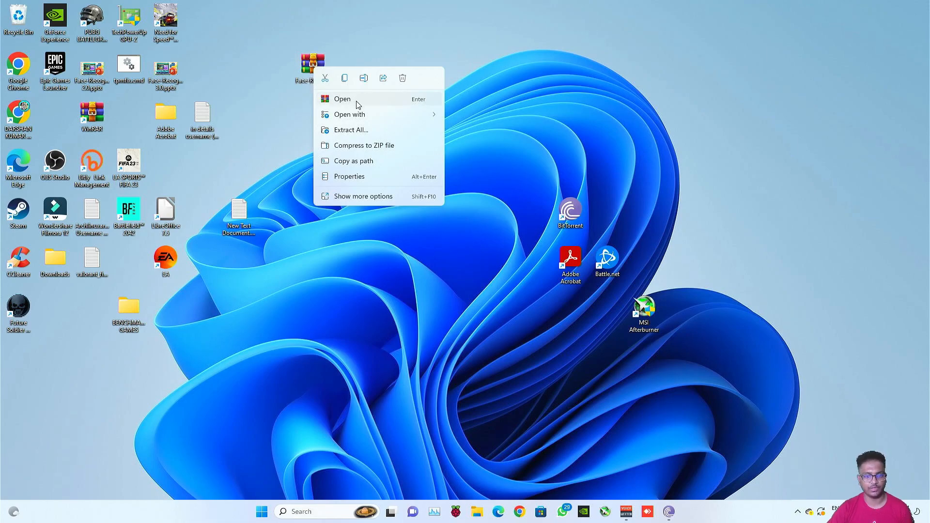
pyautogui.moveTo(387, 131)
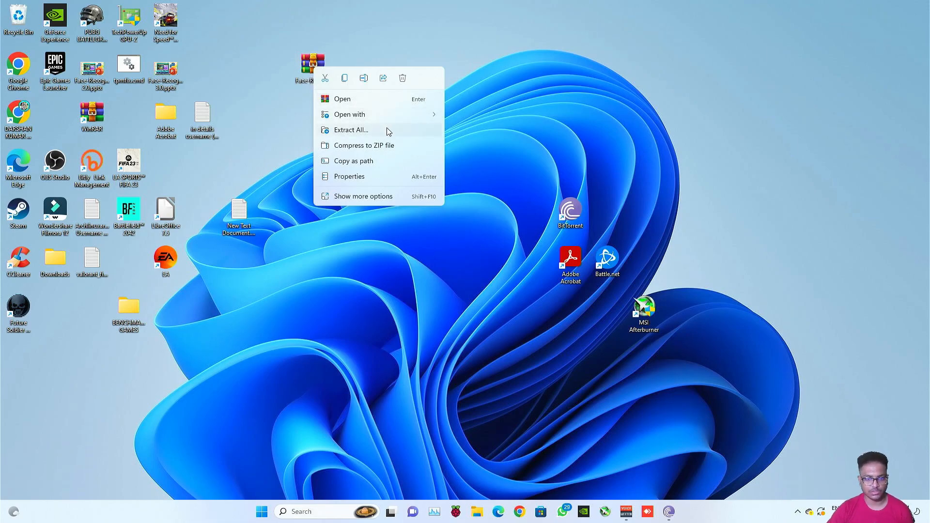
pyautogui.click(351, 129)
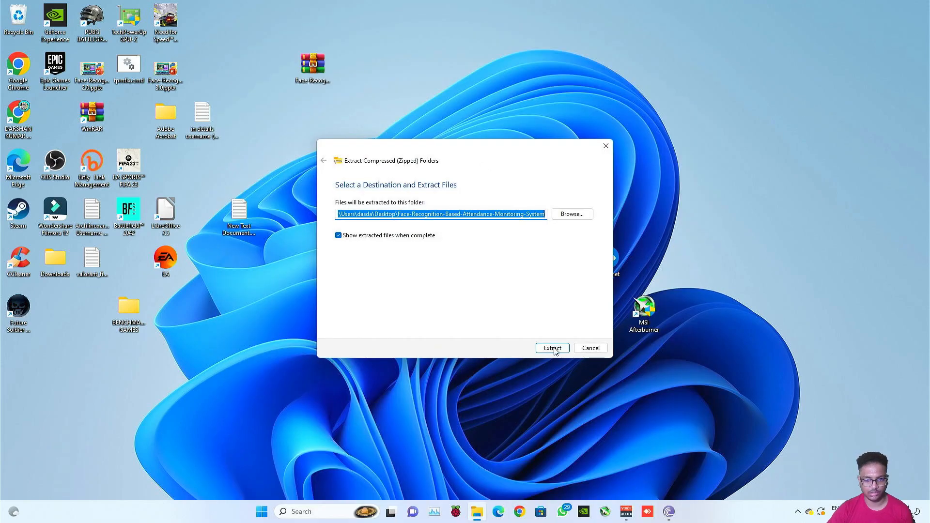
pyautogui.click(552, 348)
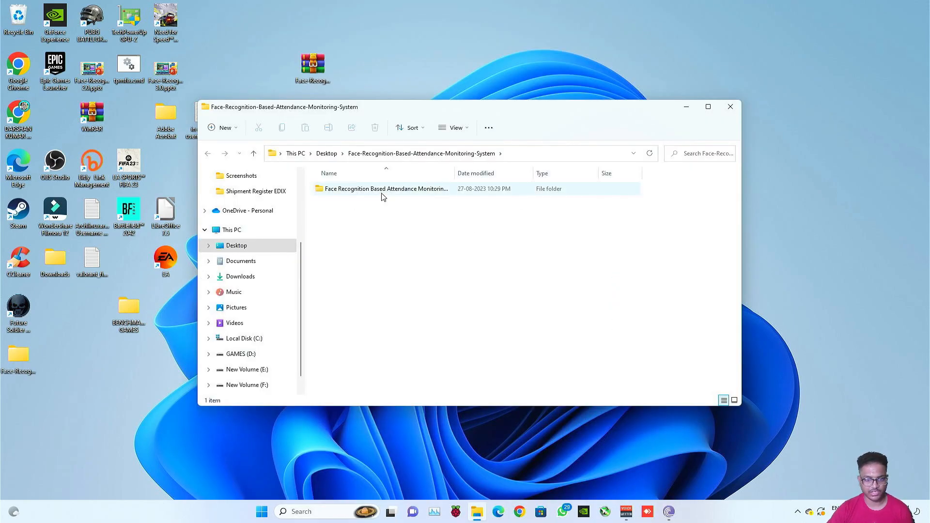
# Enter the inner project folder and view 'install commands .txt' listing the pip modules
pyautogui.doubleClick(386, 189)
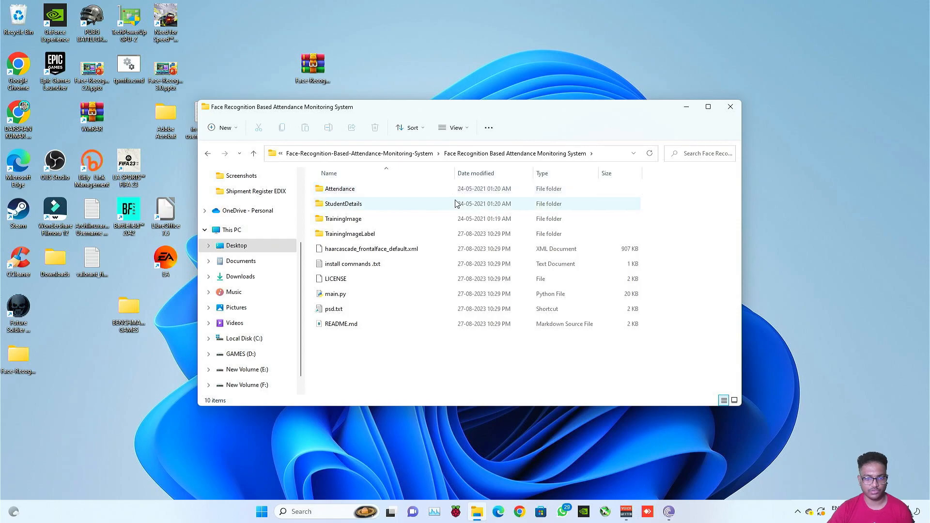
pyautogui.moveTo(416, 240)
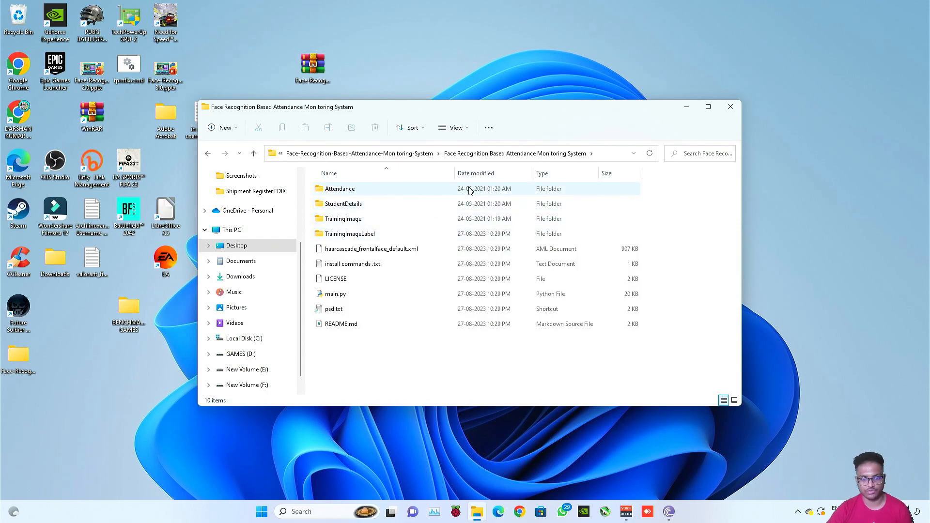
pyautogui.doubleClick(352, 264)
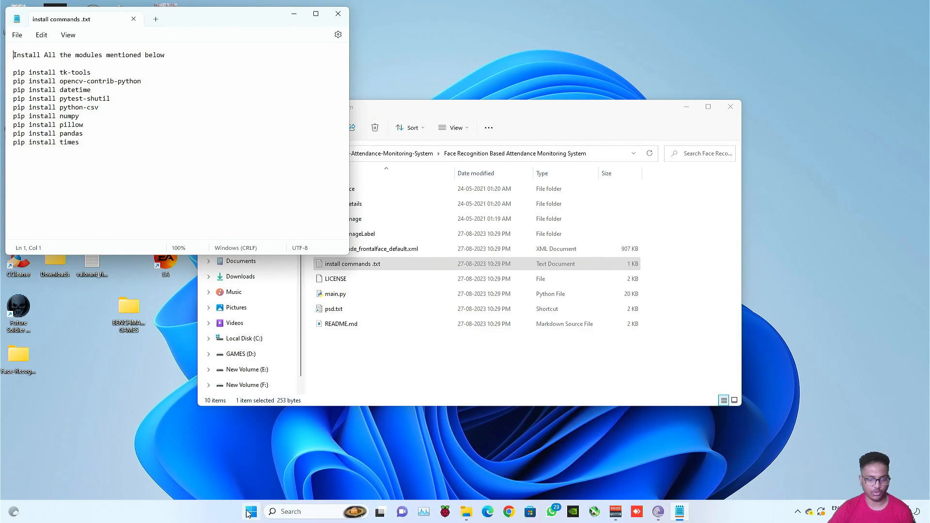
# Launch Command Prompt from the Start search
pyautogui.click(249, 512)
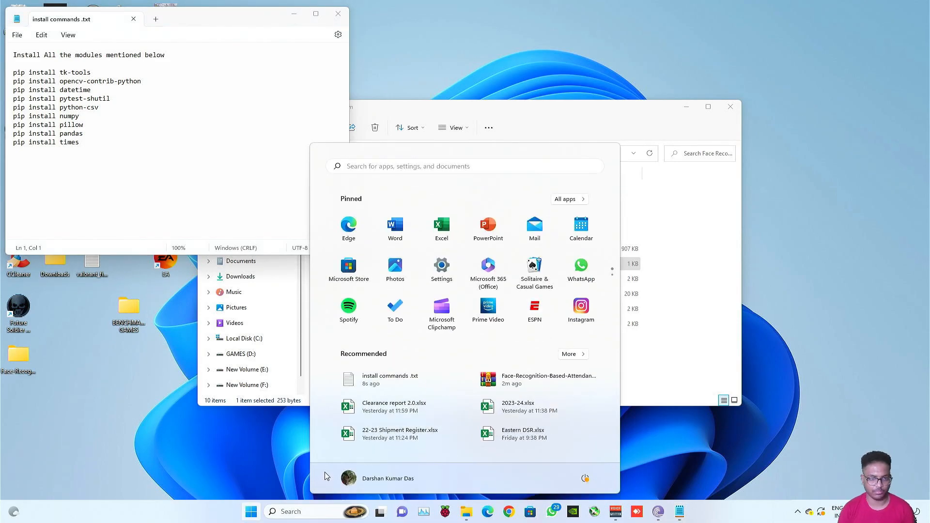
pyautogui.moveTo(411, 180)
pyautogui.write('c')
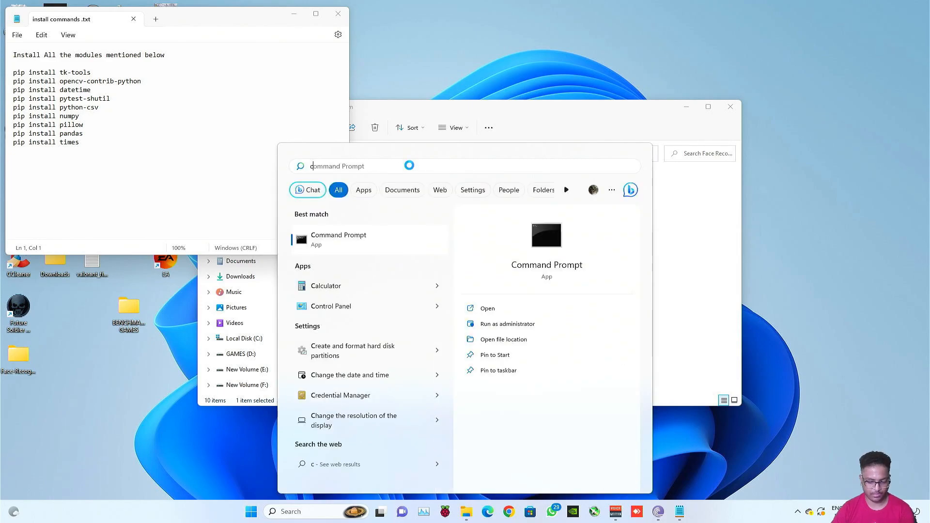
pyautogui.click(338, 241)
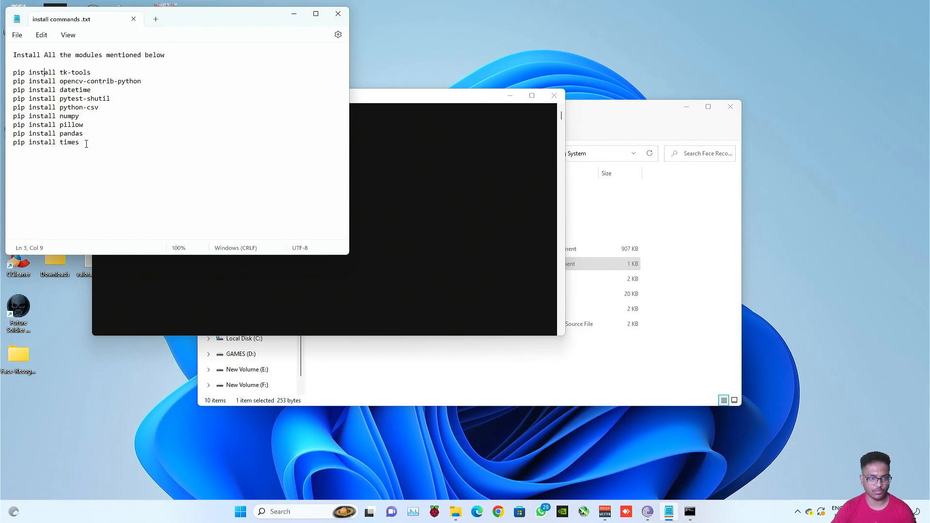
# Run the copied pip install commands (tk-tools, pillow and the rest) in Command Prompt
pyautogui.moveTo(12, 89); pyautogui.dragTo(79, 143)
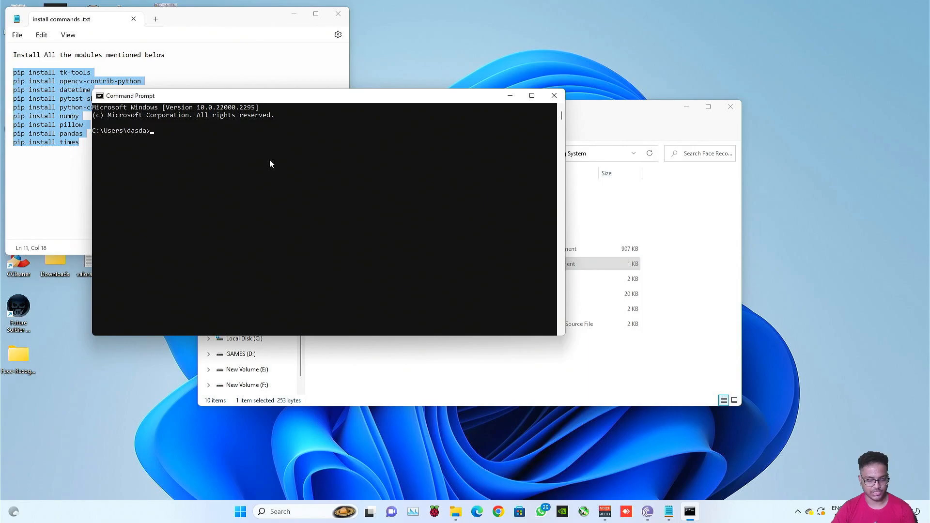
pyautogui.write('pip install tk-tools')
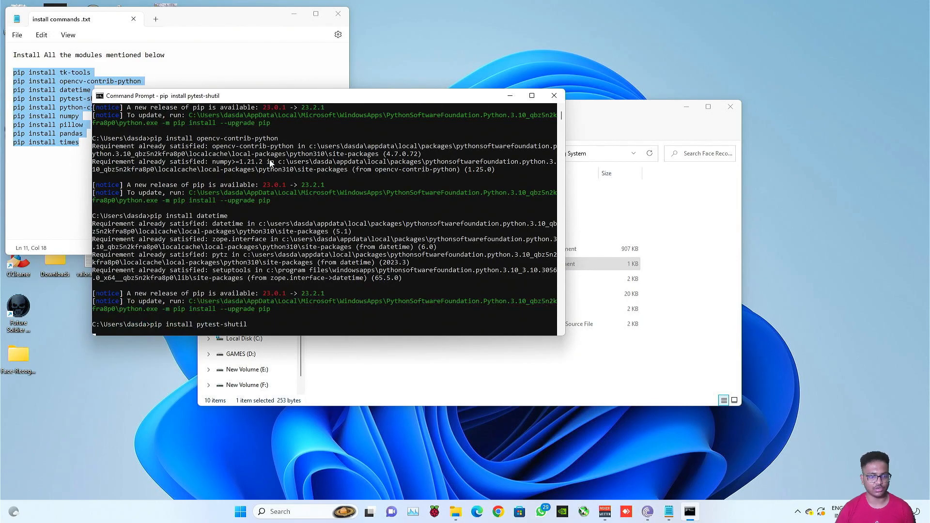
pyautogui.press('Enter')
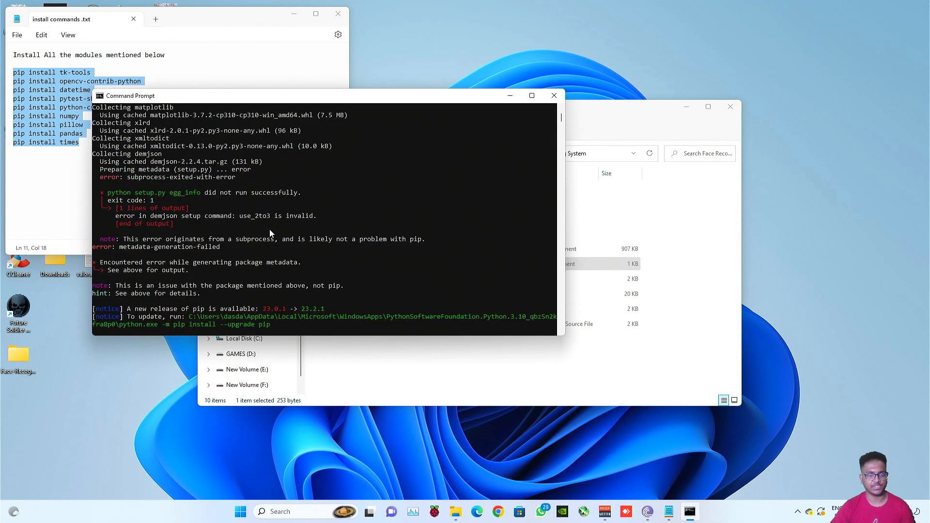
pyautogui.write('pip install pillow')
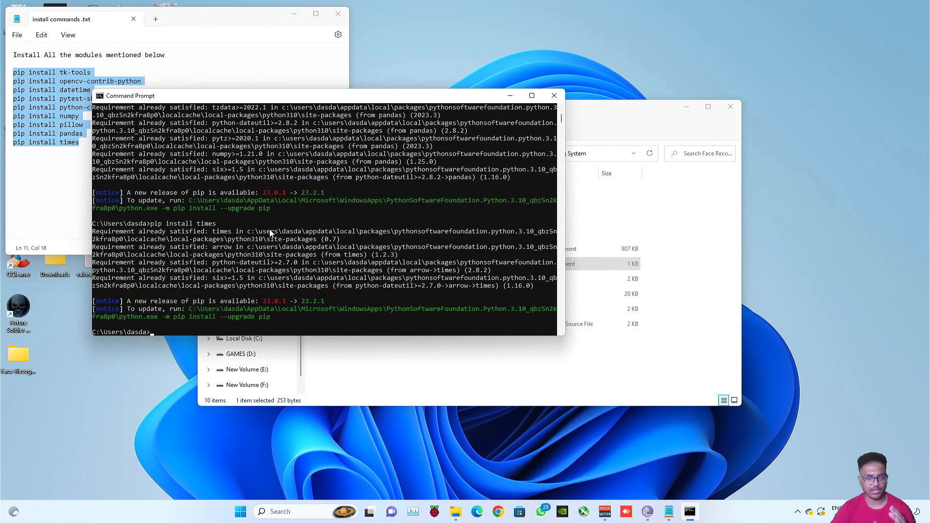
pyautogui.moveTo(396, 188)
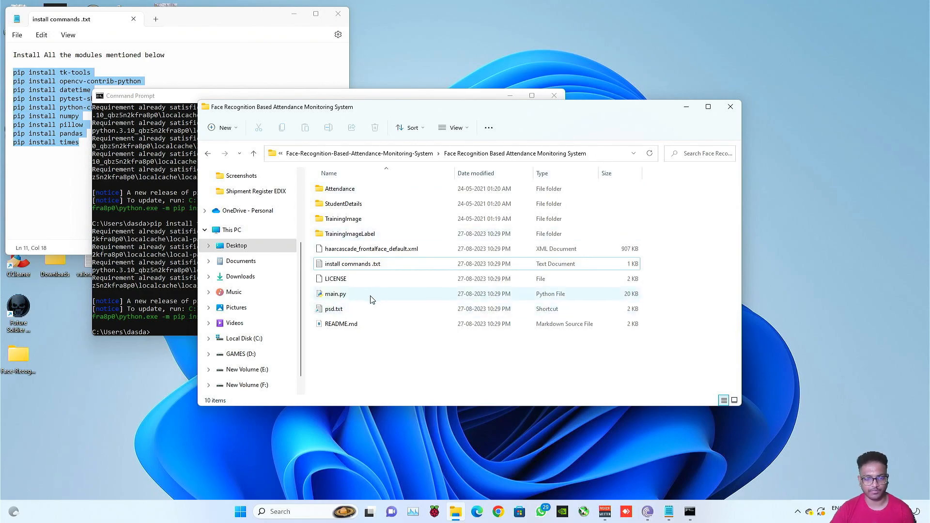
# Reopen the extracted project folder from the desktop and copy its full path
pyautogui.click(730, 107)
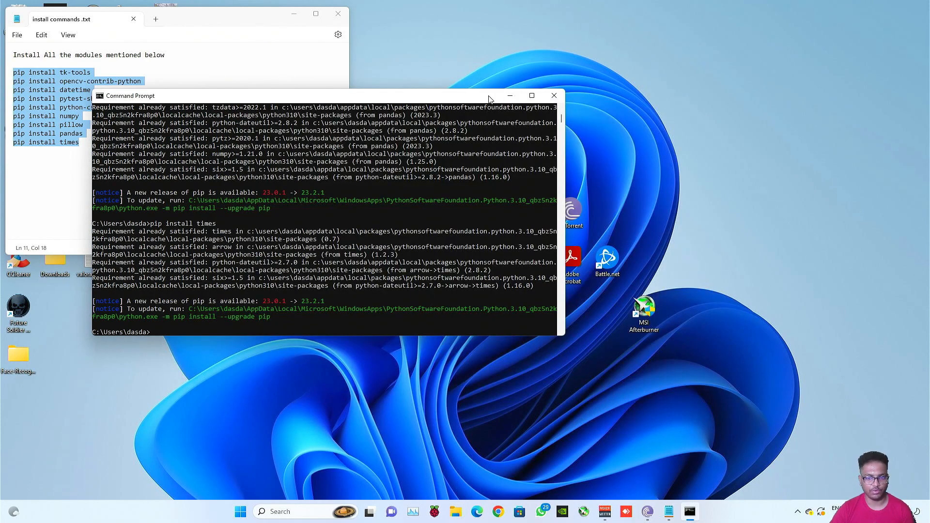
pyautogui.click(555, 95)
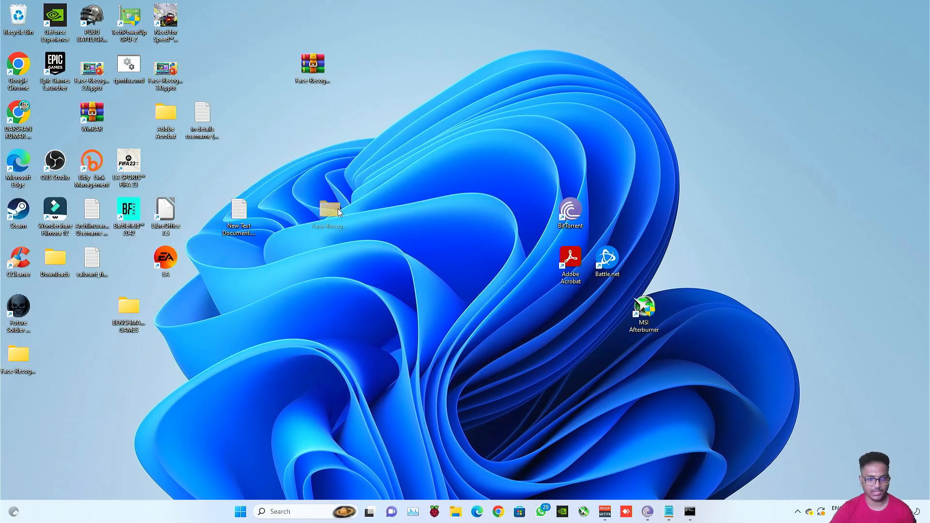
pyautogui.doubleClick(330, 207)
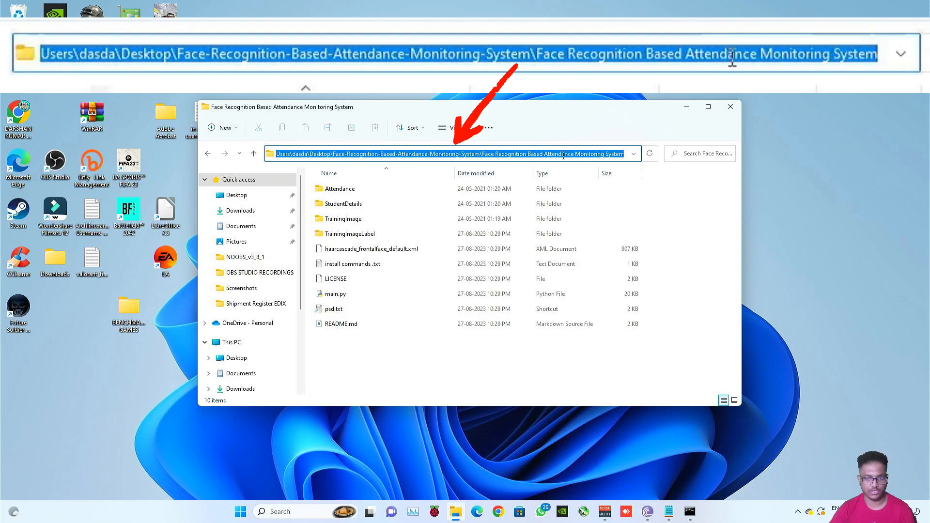
pyautogui.rightClick(564, 154)
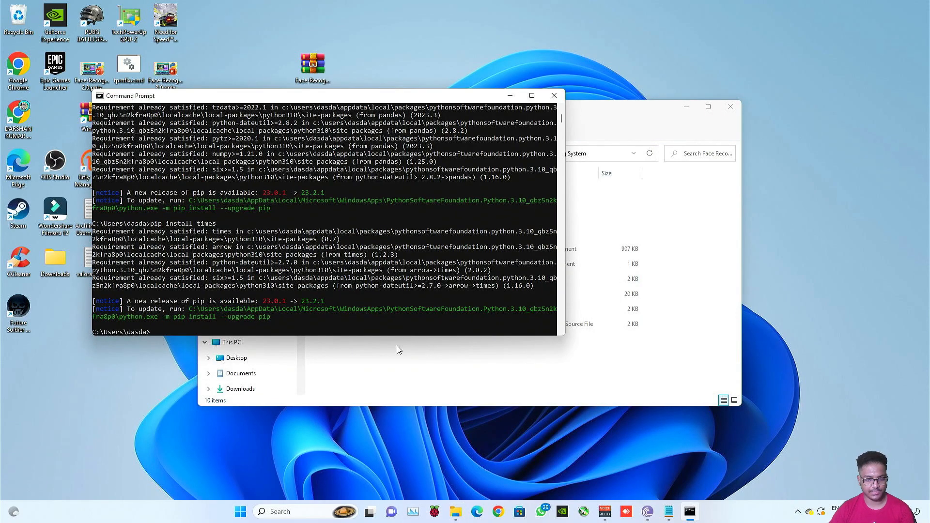
# Change into the project folder with cd and launch main.py with Python
pyautogui.write('cd')
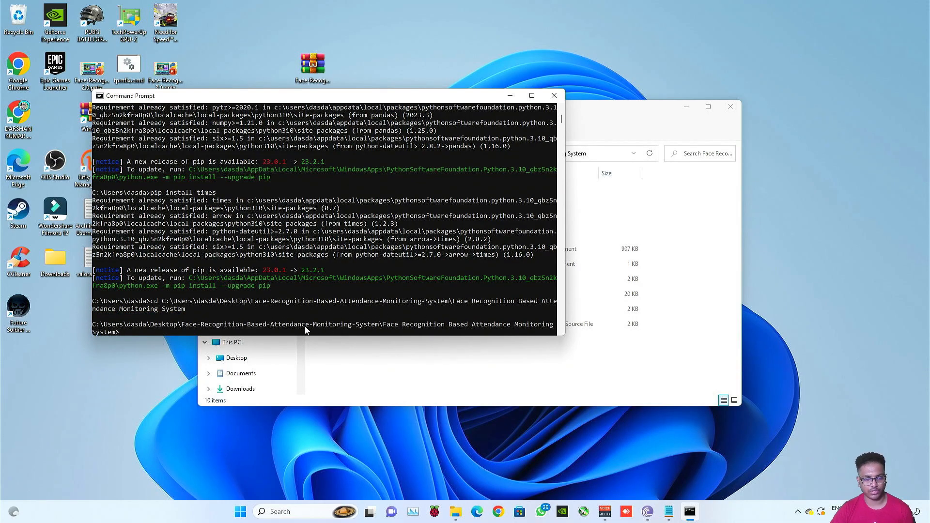
pyautogui.moveTo(571, 364)
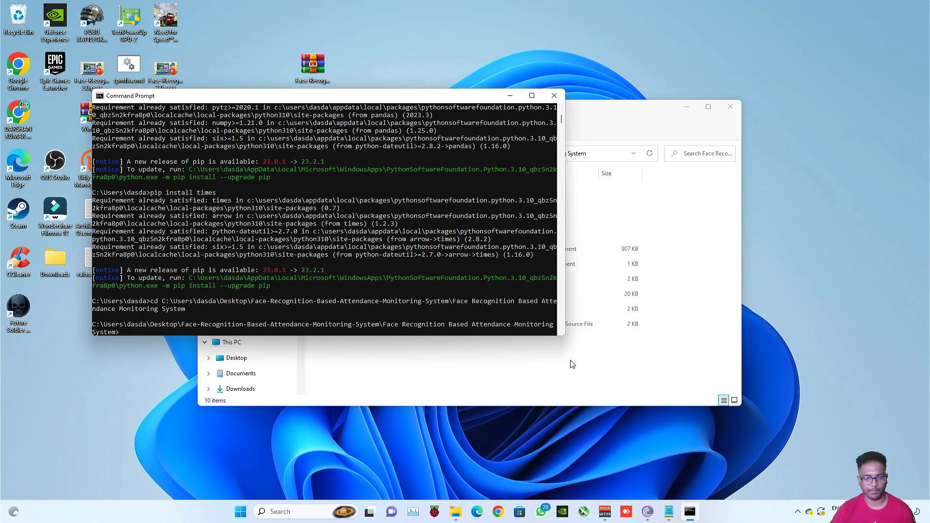
pyautogui.moveTo(477, 353)
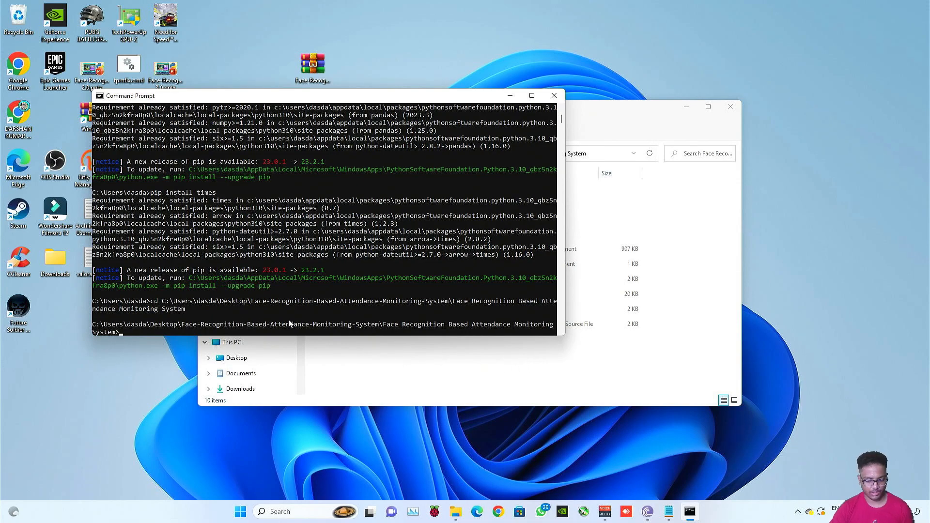
pyautogui.write('python')
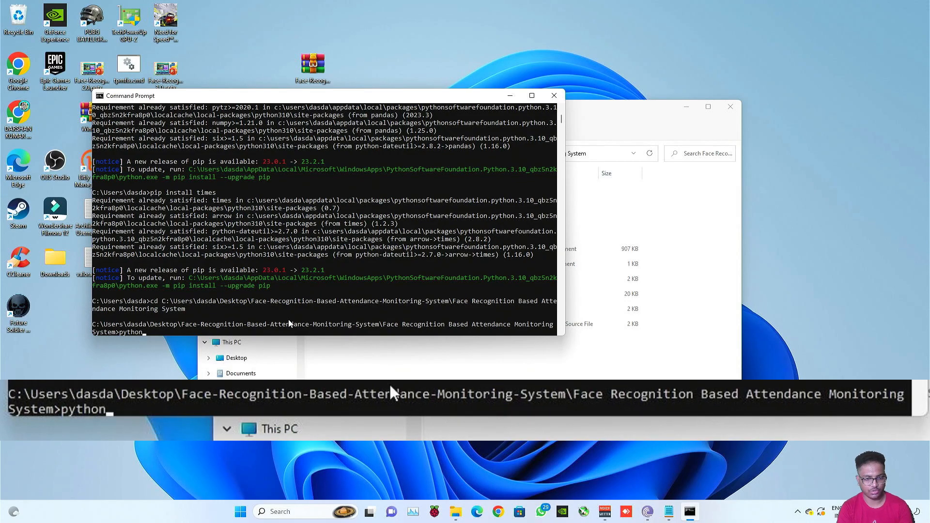
pyautogui.write('ma')
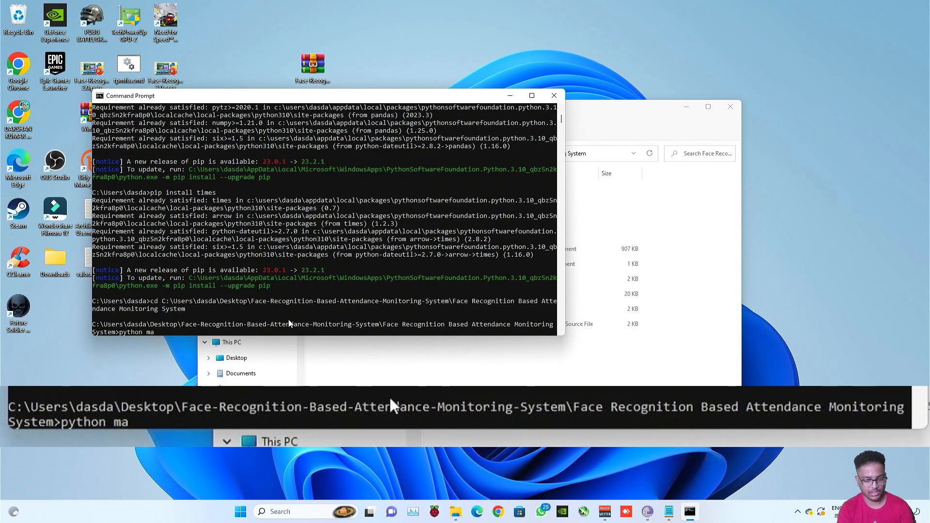
pyautogui.write('in.py')
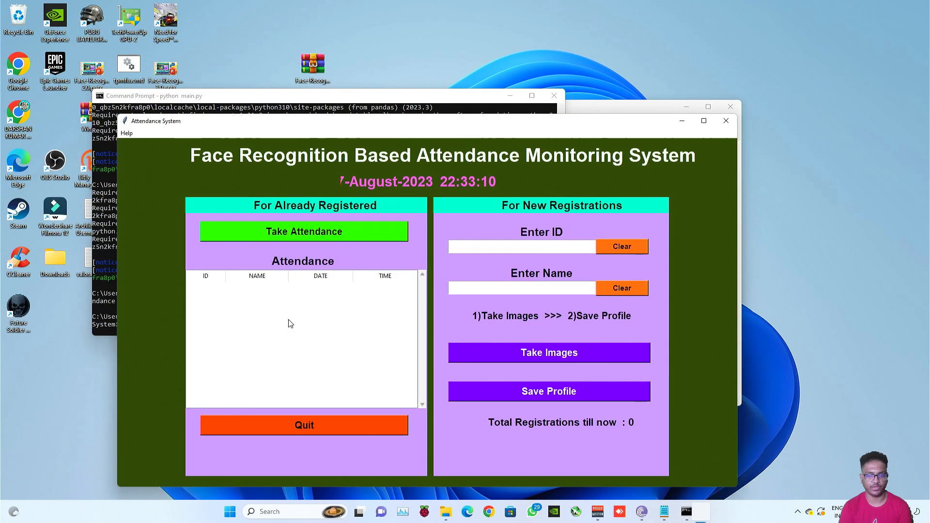
pyautogui.moveTo(336, 207)
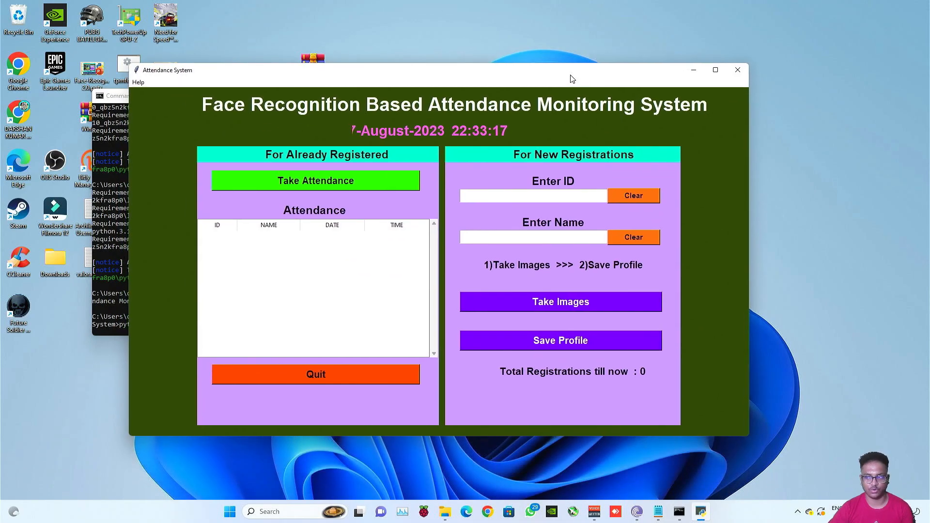
pyautogui.click(715, 70)
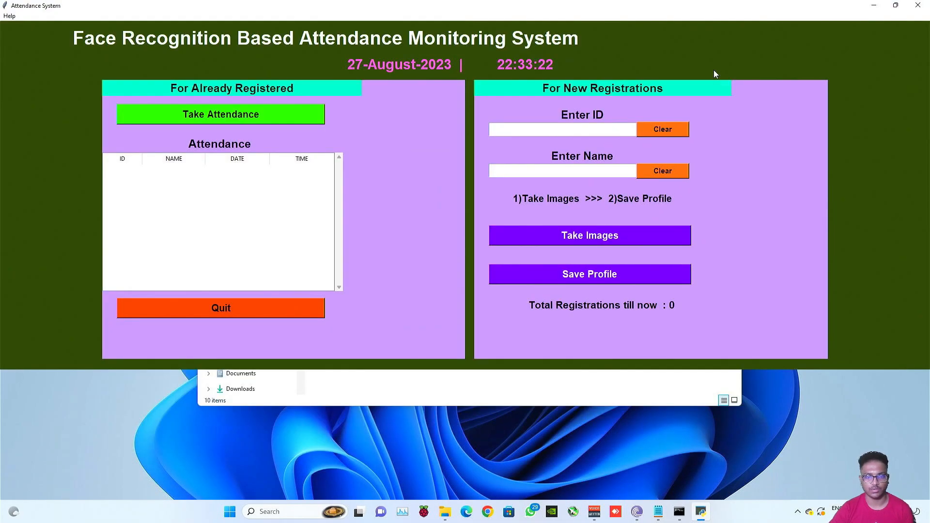
pyautogui.moveTo(431, 307)
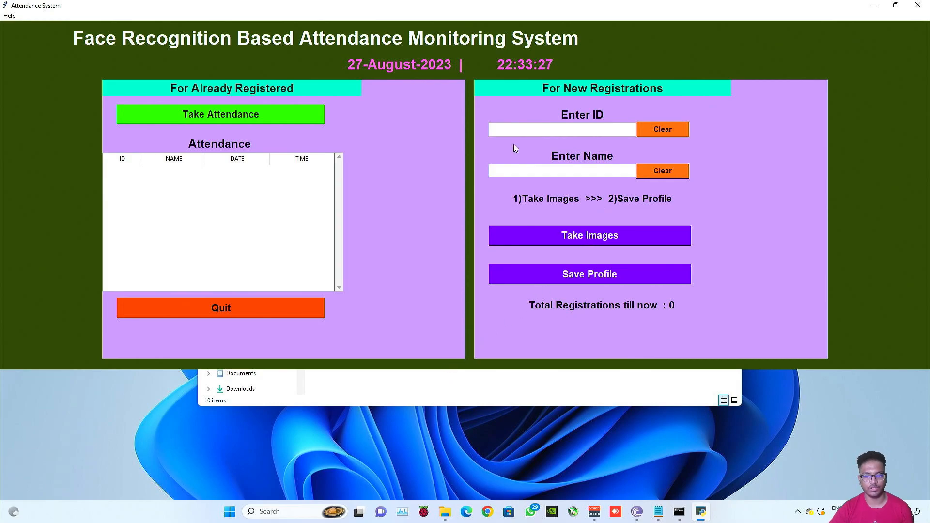
pyautogui.moveTo(415, 71)
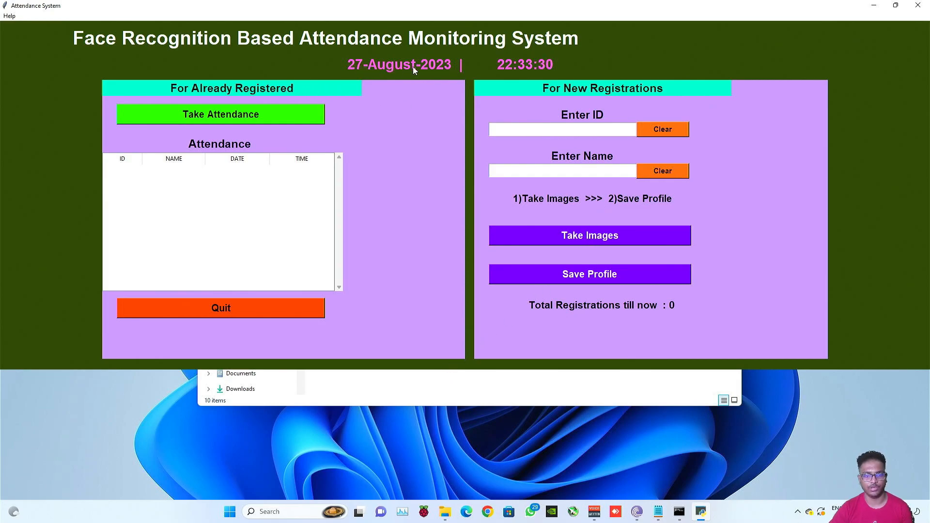
pyautogui.click(444, 512)
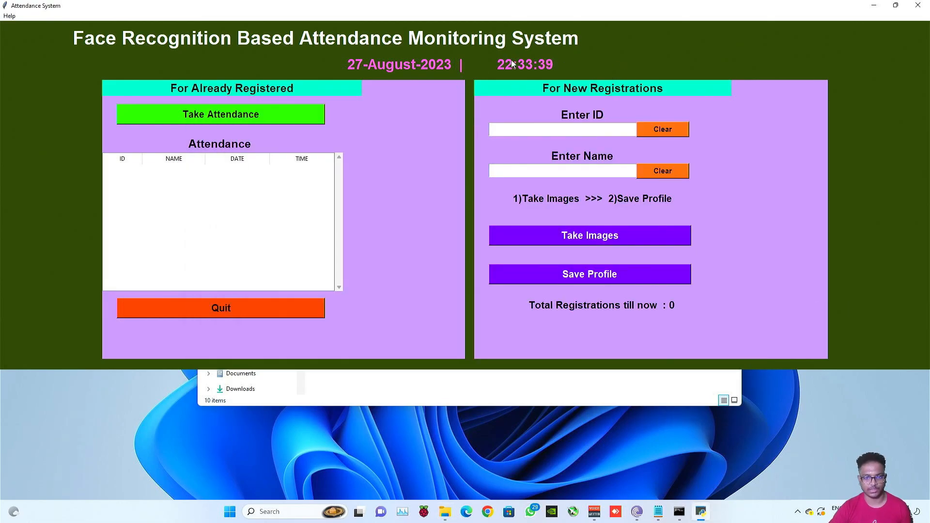
pyautogui.moveTo(582, 55)
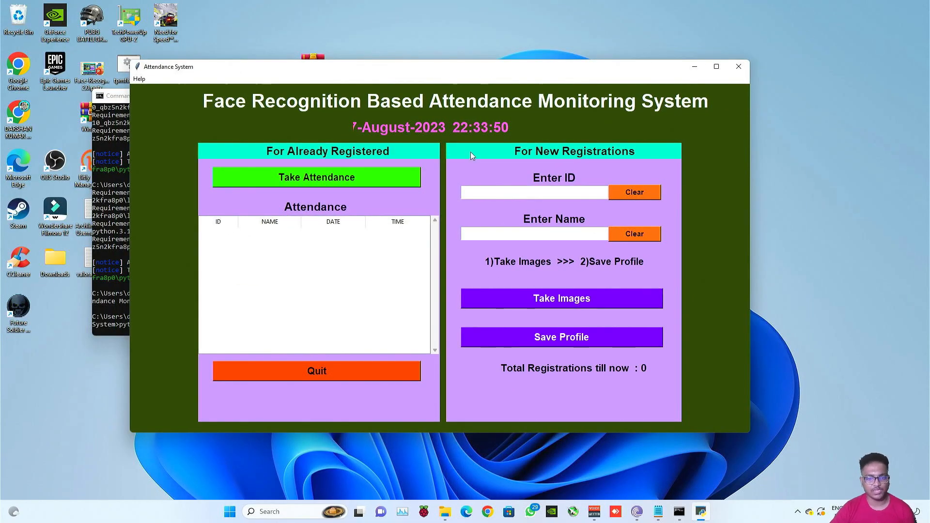
pyautogui.moveTo(511, 170)
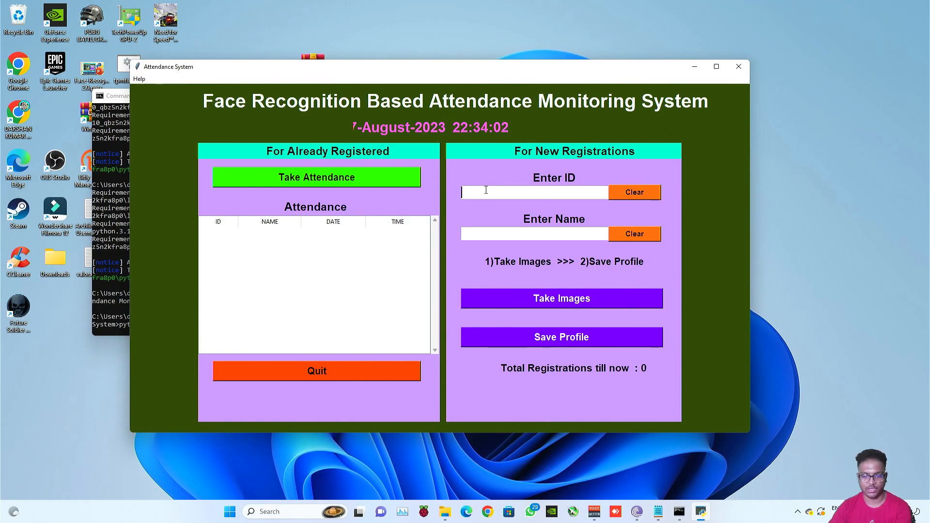
pyautogui.write('d')
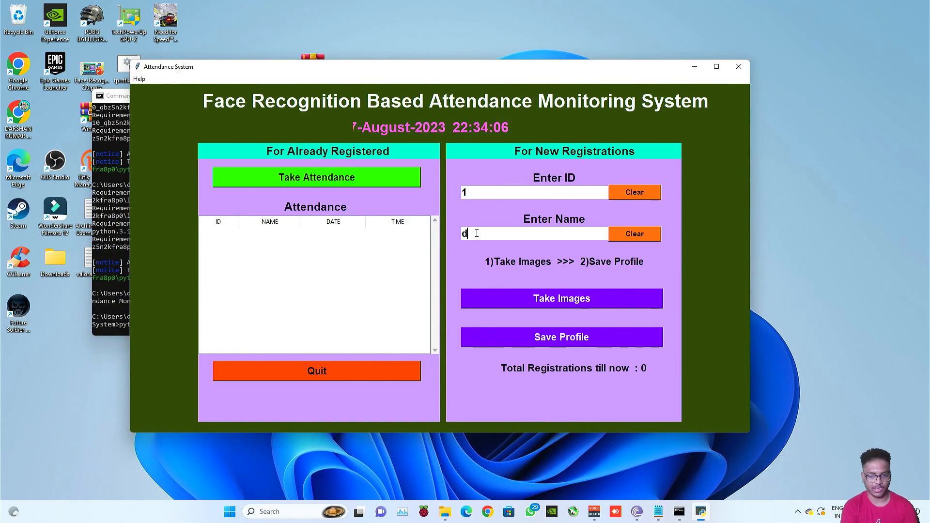
pyautogui.write('DARSHAN KUMAR DAS')
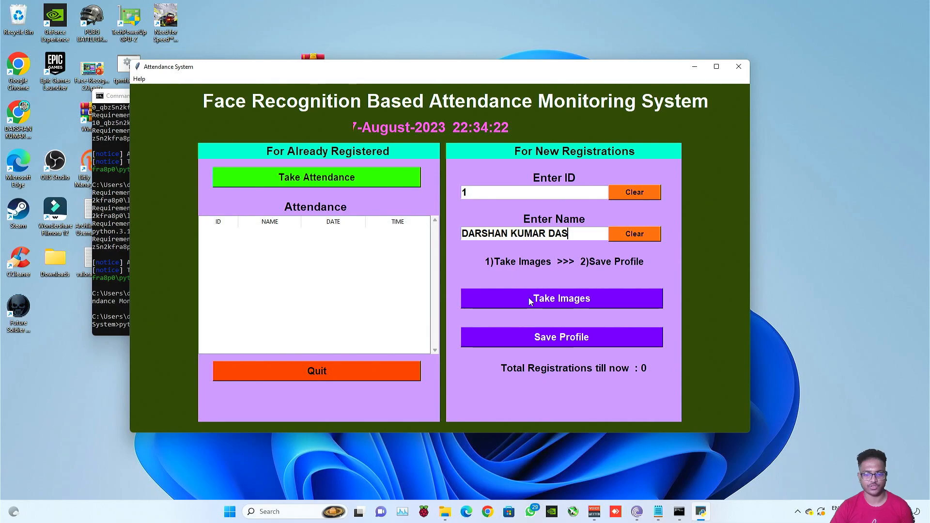
# Capture face images for ID 1 via the webcam and request Save Profile
pyautogui.click(563, 299)
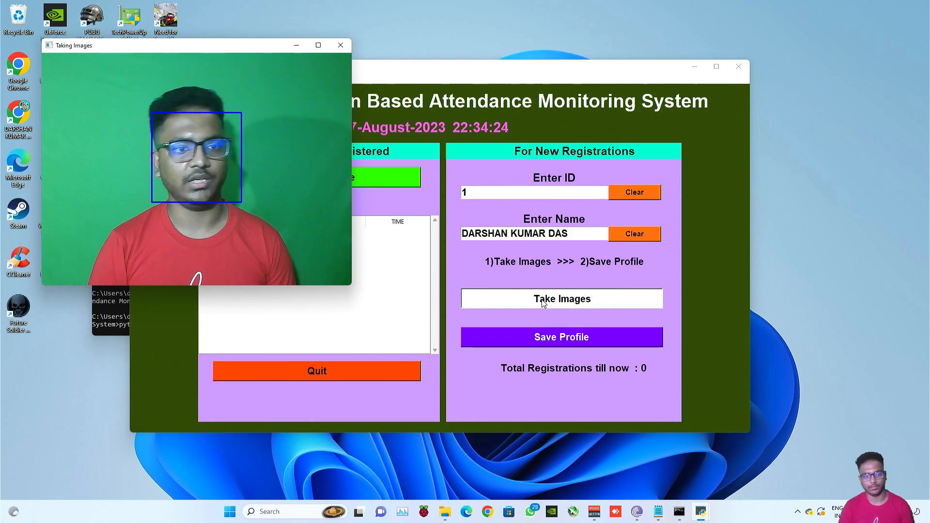
pyautogui.click(562, 299)
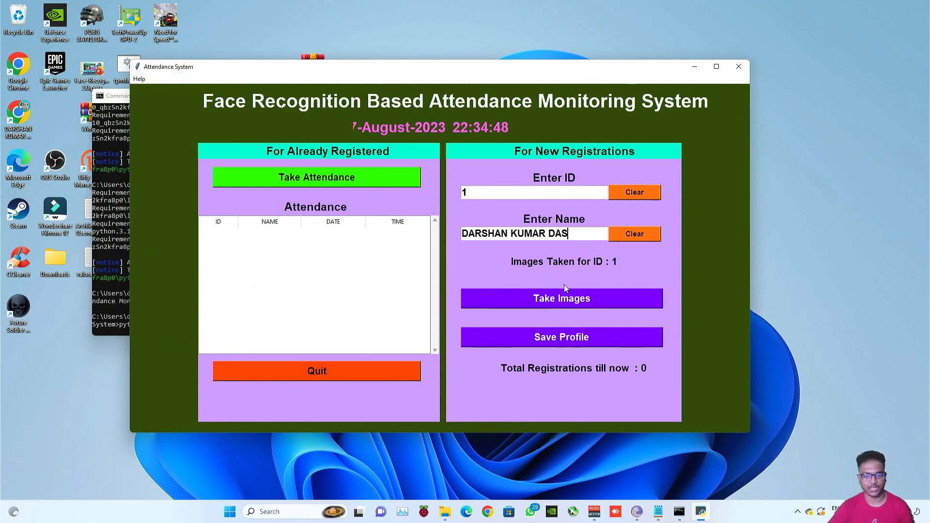
pyautogui.click(562, 337)
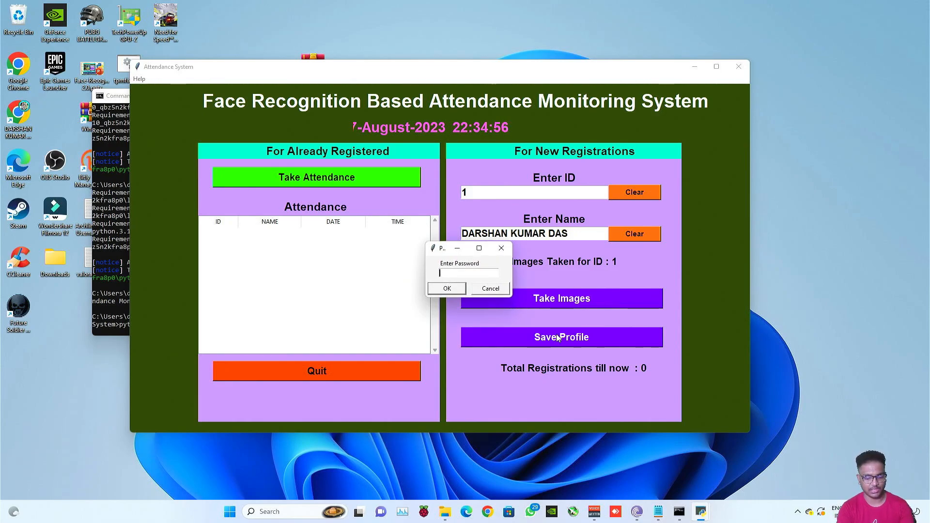
# Enter the password and confirm so the profile saves with Total Registrations 1
pyautogui.write('***')
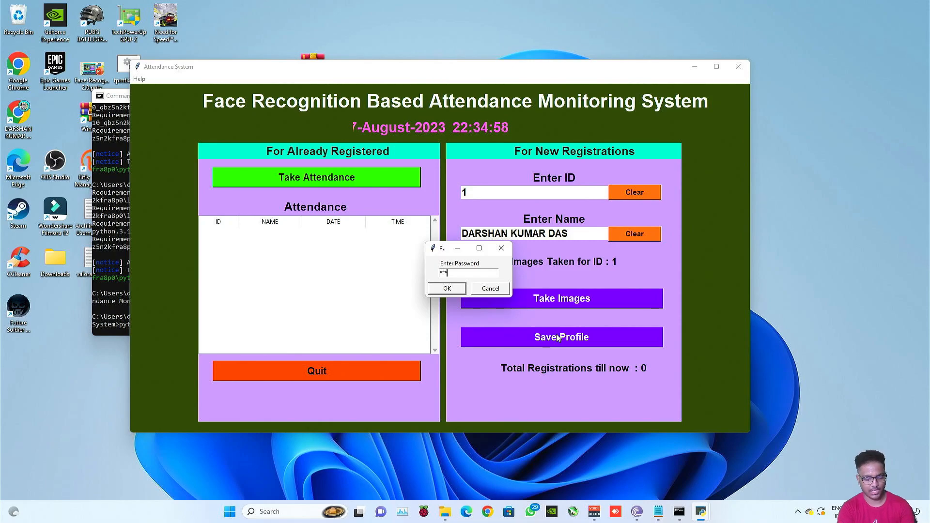
pyautogui.write('*')
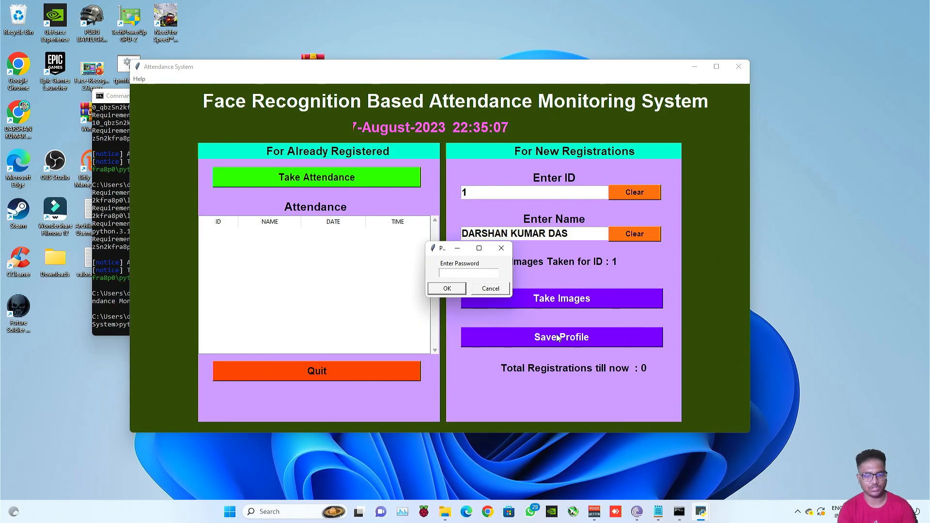
pyautogui.write('*')
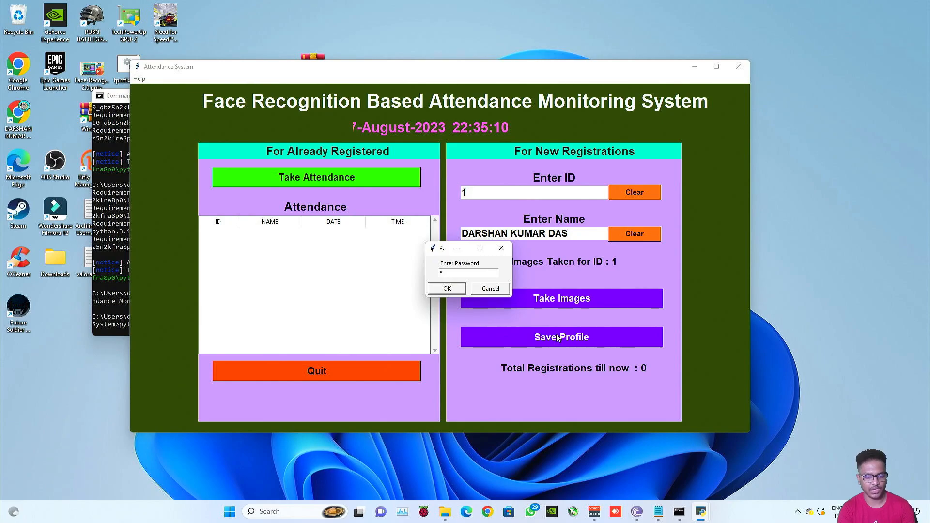
pyautogui.write('****')
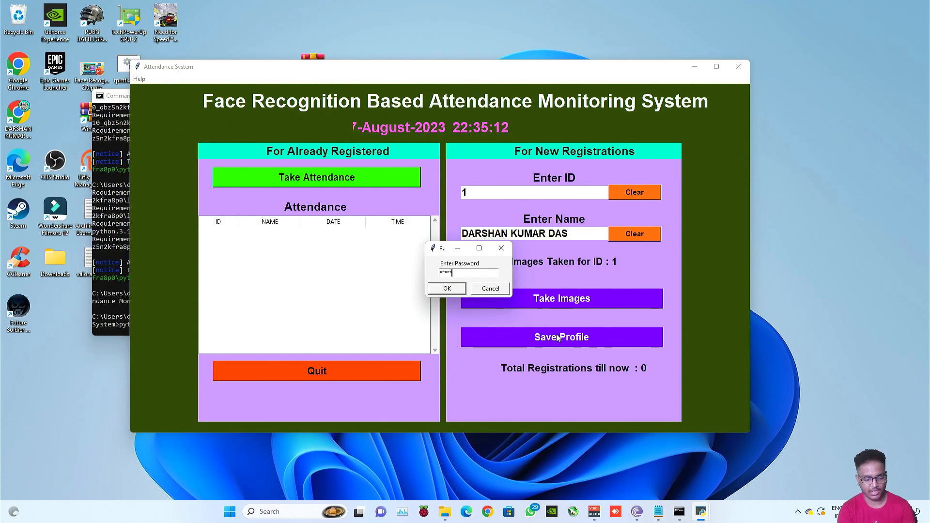
pyautogui.write('*')
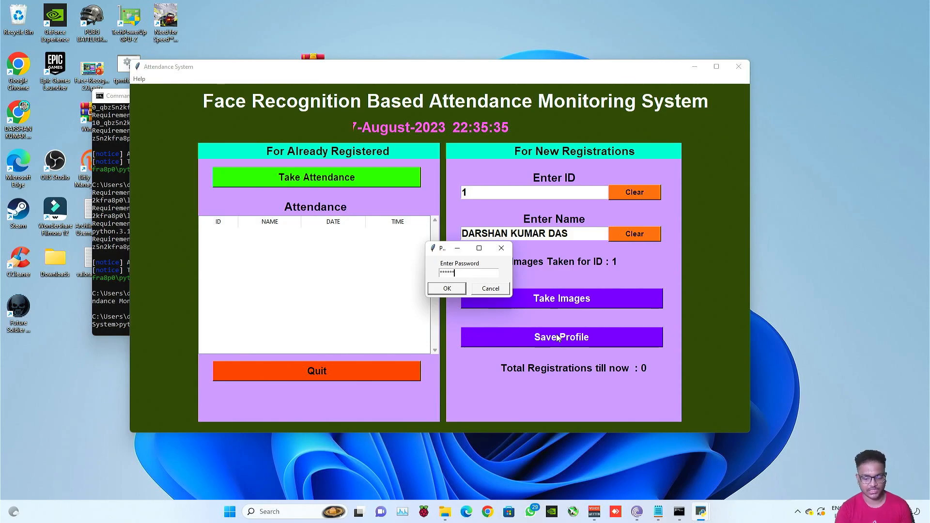
pyautogui.click(446, 288)
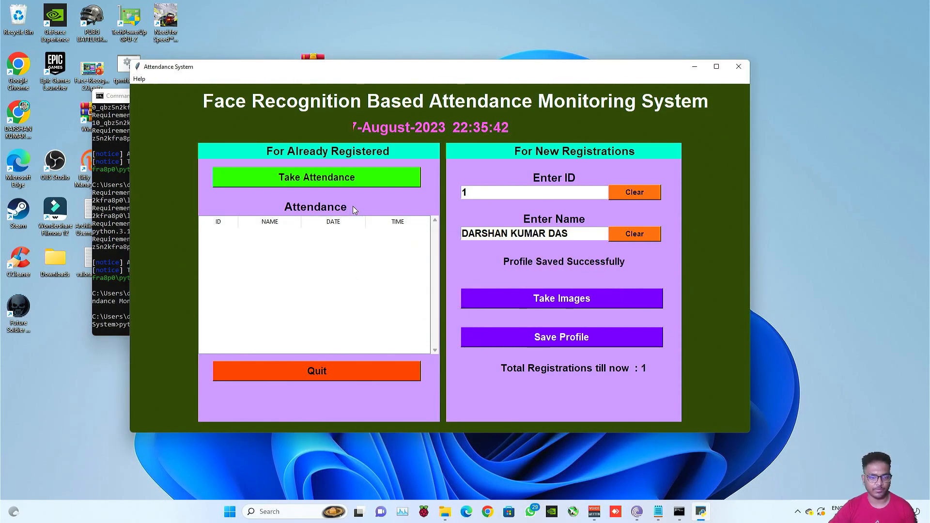
# Bring the project folder back up and select the TrainingImage folder
pyautogui.click(444, 512)
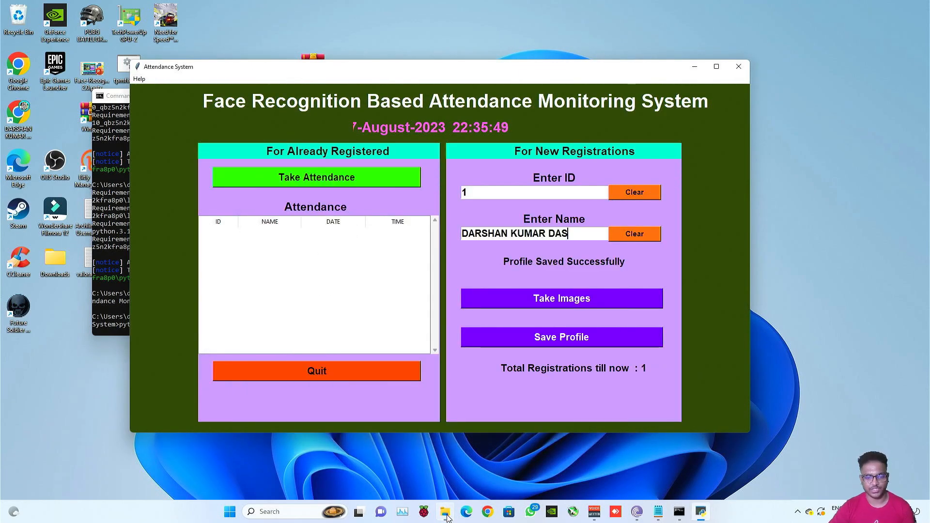
pyautogui.click(444, 512)
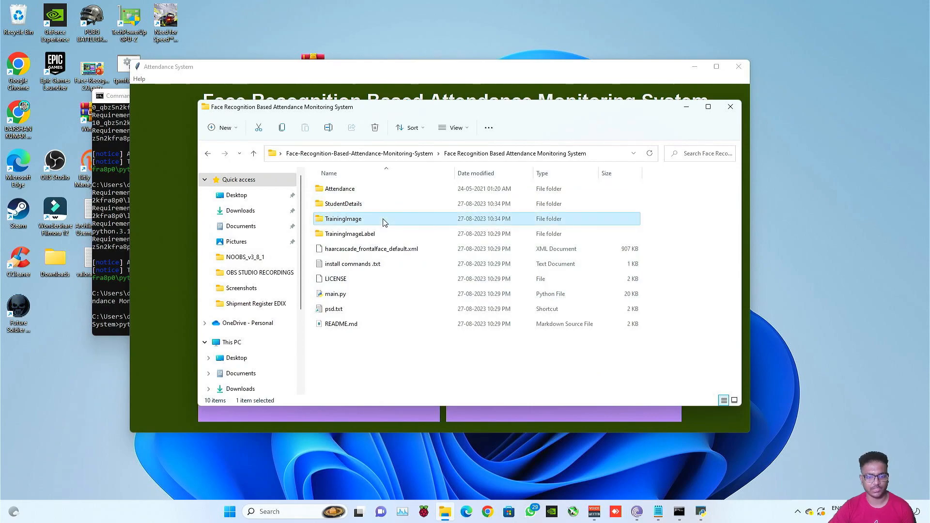
# Browse the captured face photos in TrainingImage and view StudentDetails.csv
pyautogui.doubleClick(343, 219)
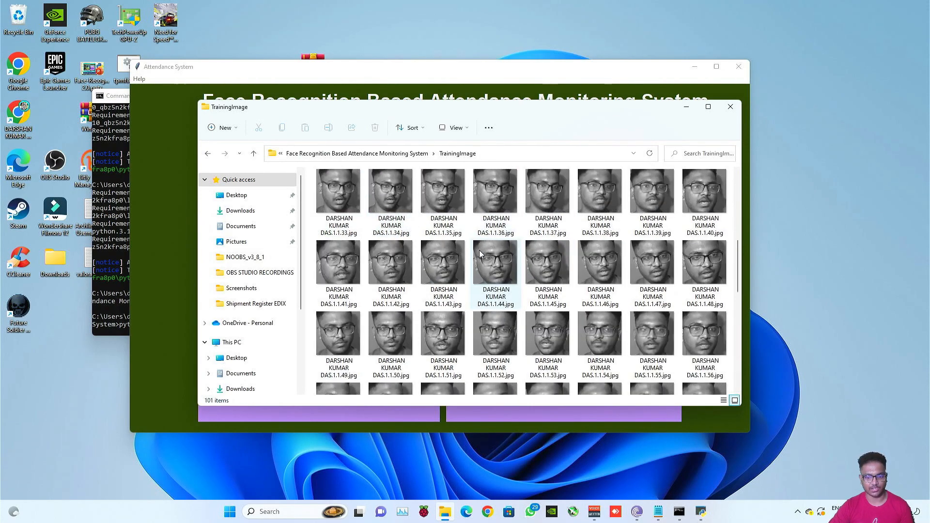
pyautogui.scroll(3)
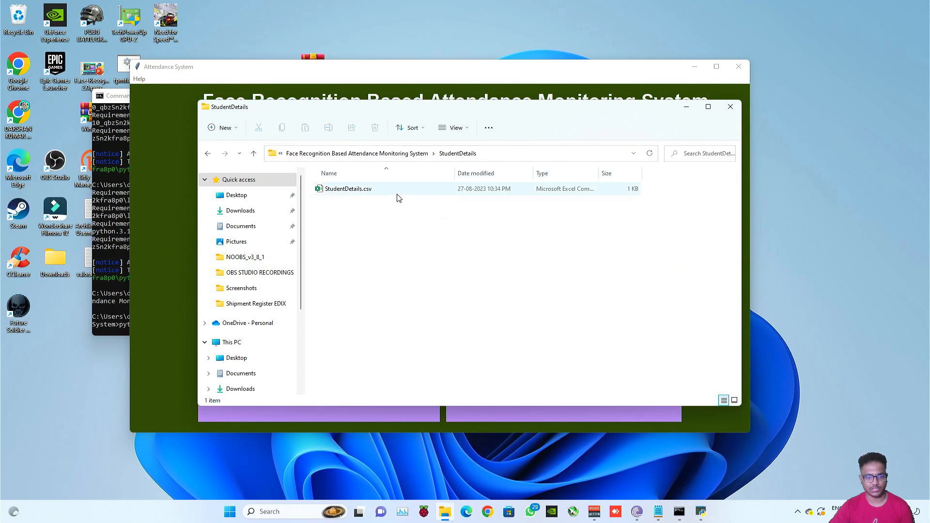
pyautogui.doubleClick(349, 188)
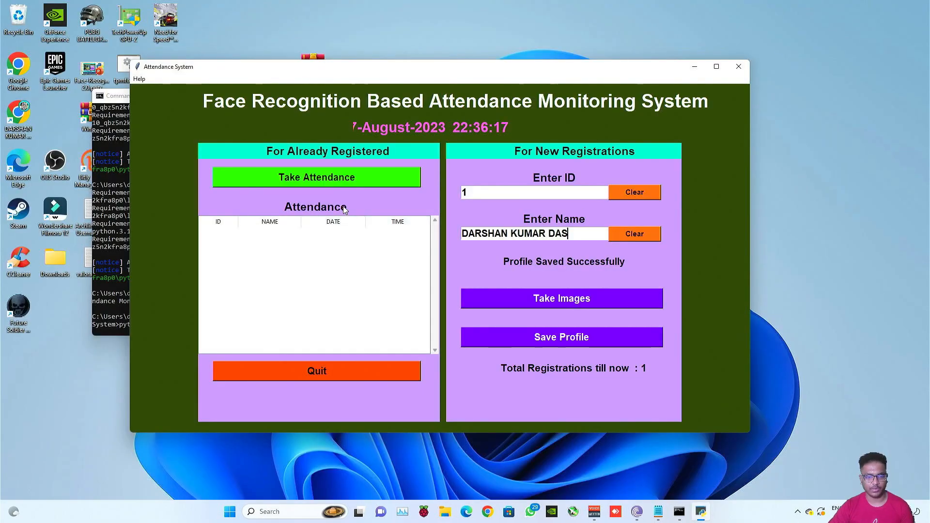
pyautogui.moveTo(367, 215)
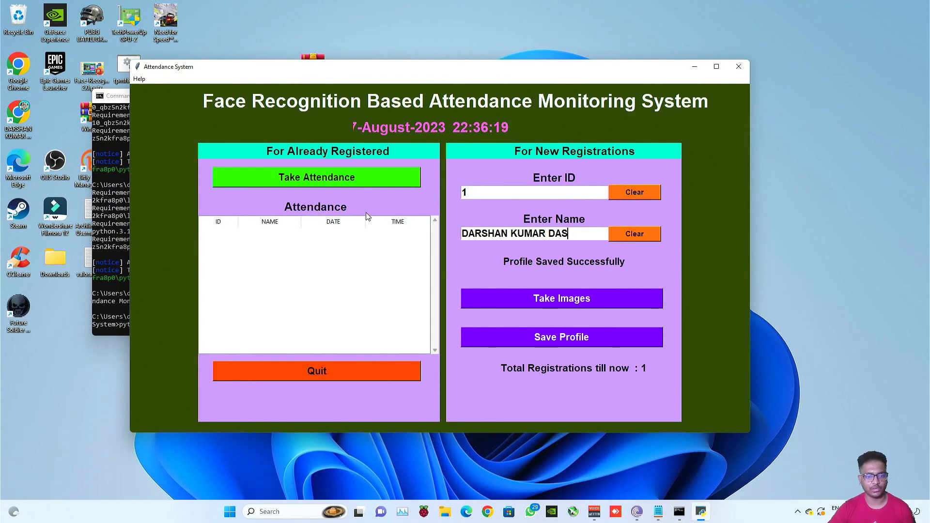
pyautogui.moveTo(374, 211)
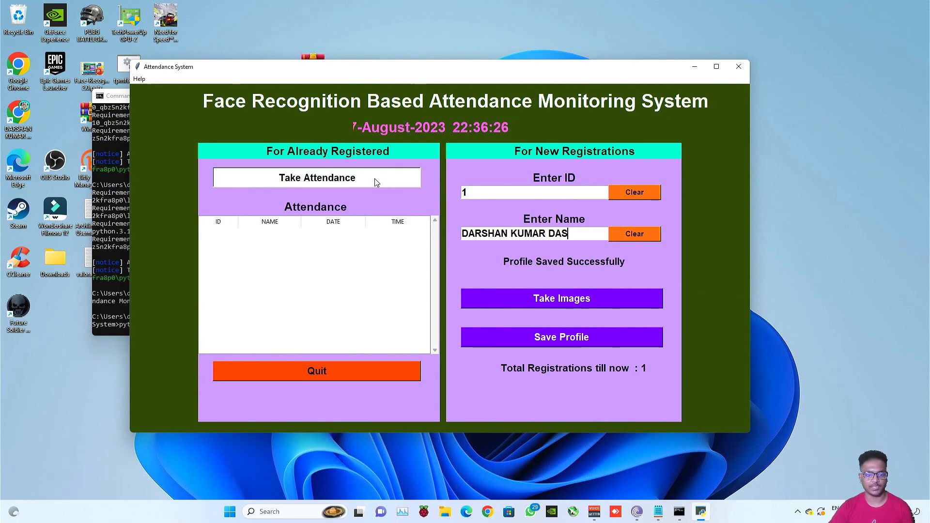
pyautogui.click(316, 177)
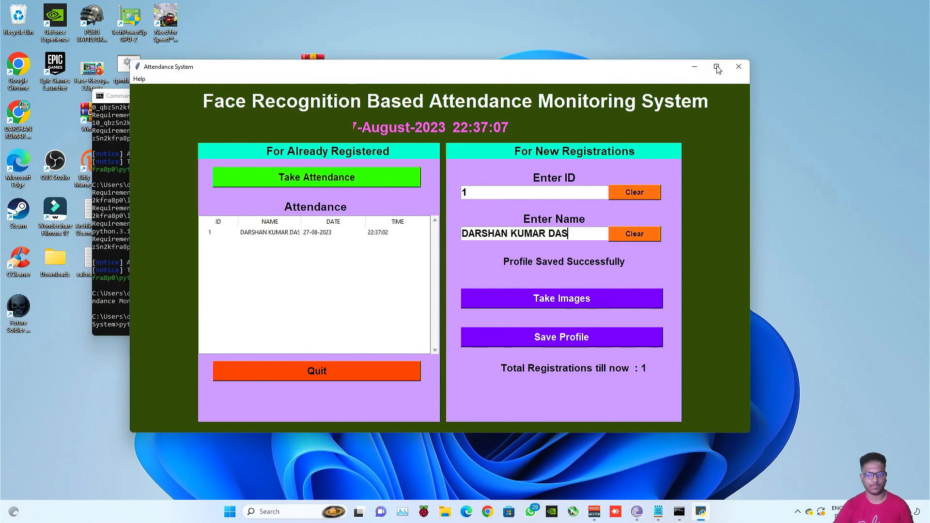
pyautogui.click(715, 66)
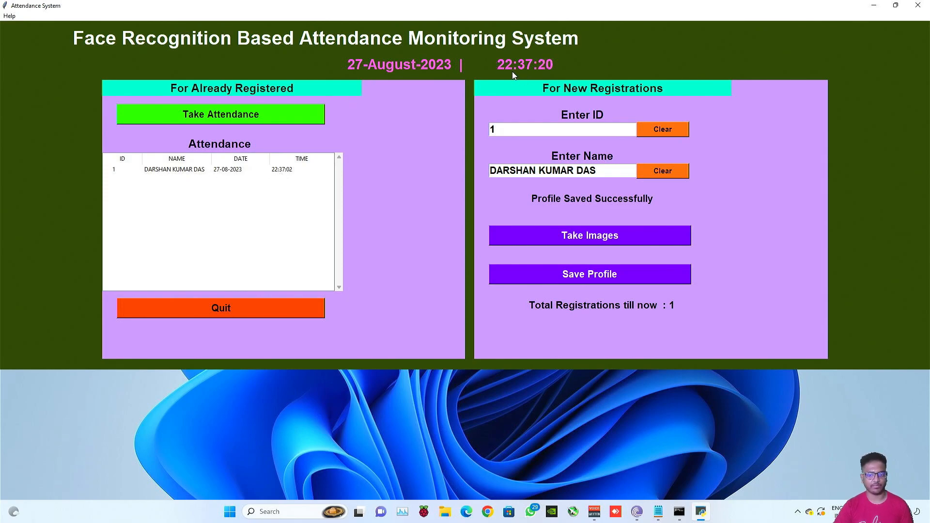
pyautogui.moveTo(279, 140)
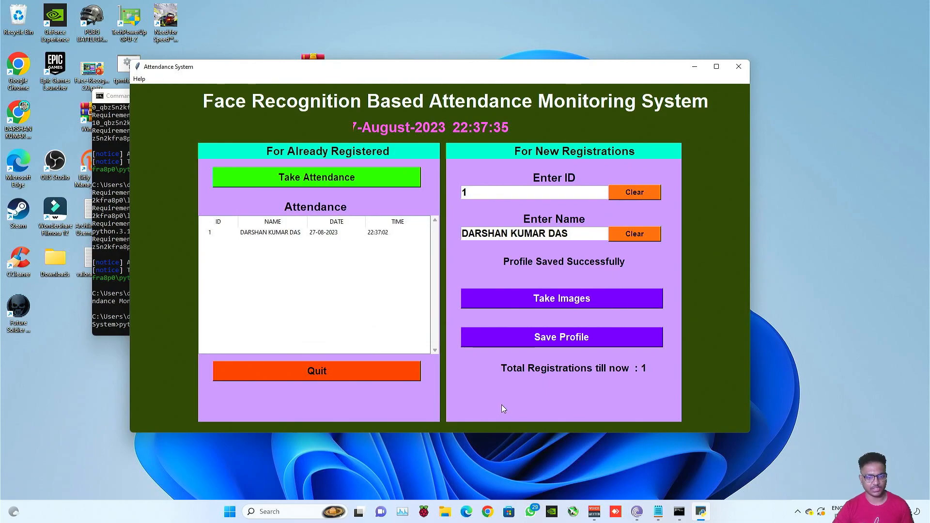
pyautogui.click(444, 512)
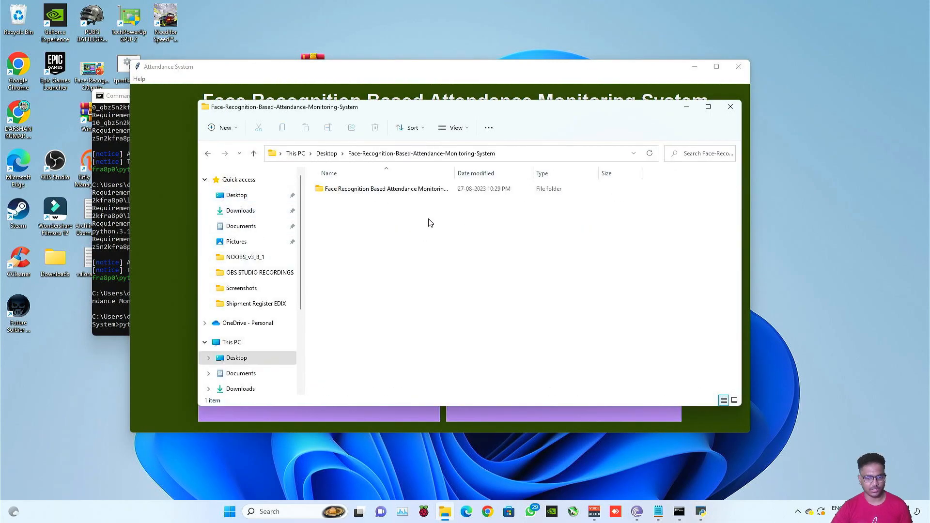
pyautogui.doubleClick(387, 188)
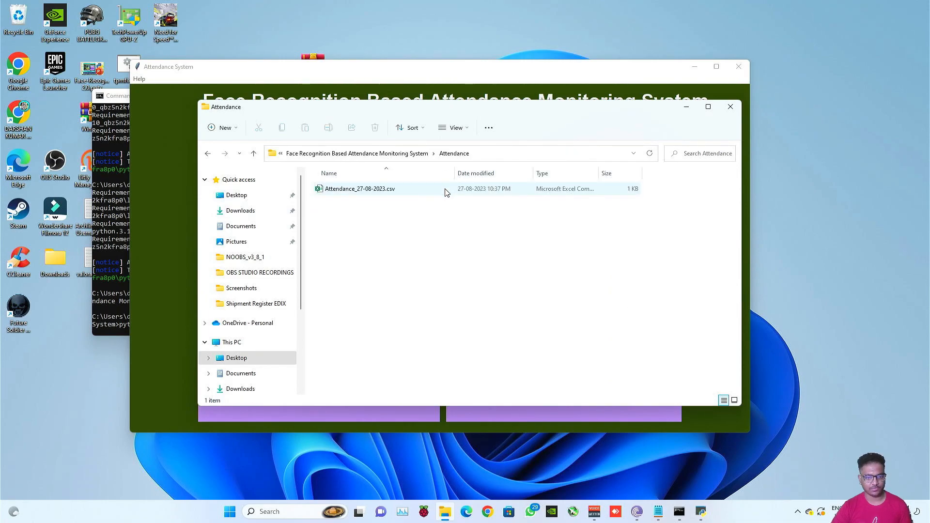
pyautogui.doubleClick(361, 188)
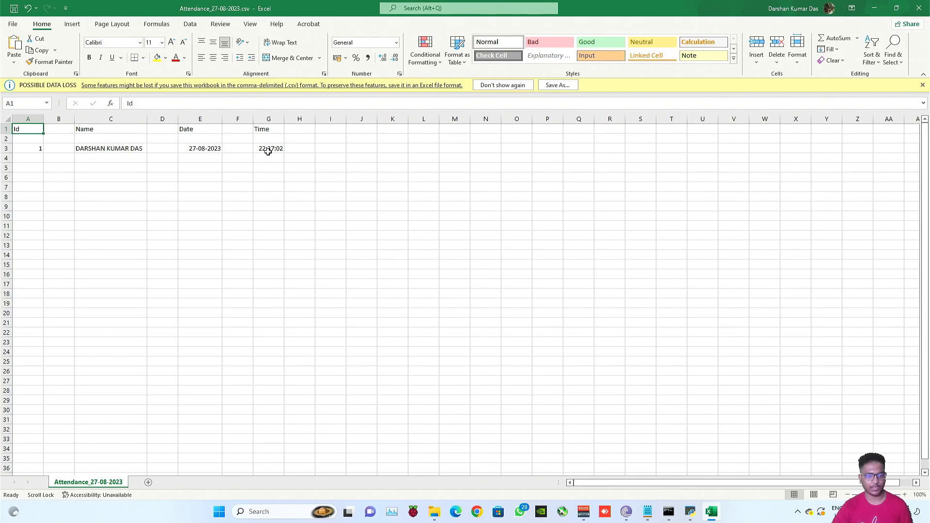
pyautogui.moveTo(347, 146)
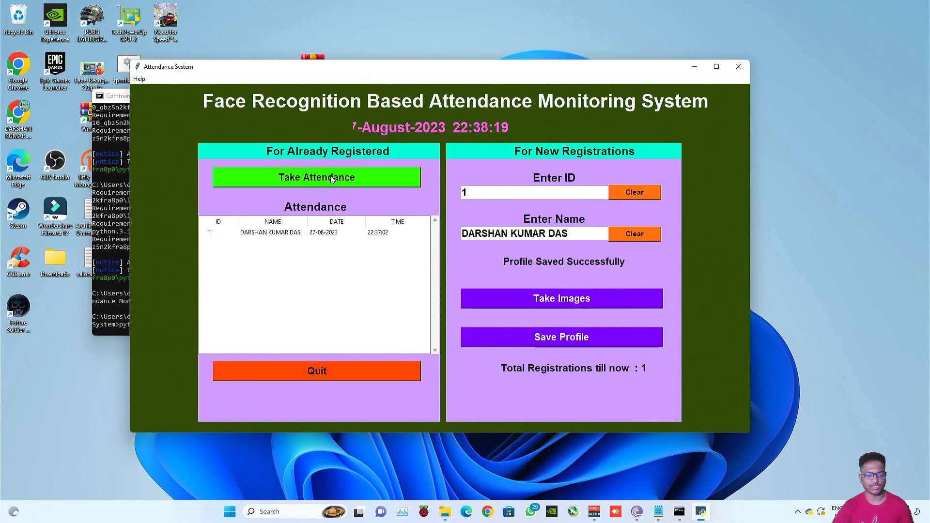
pyautogui.click(317, 176)
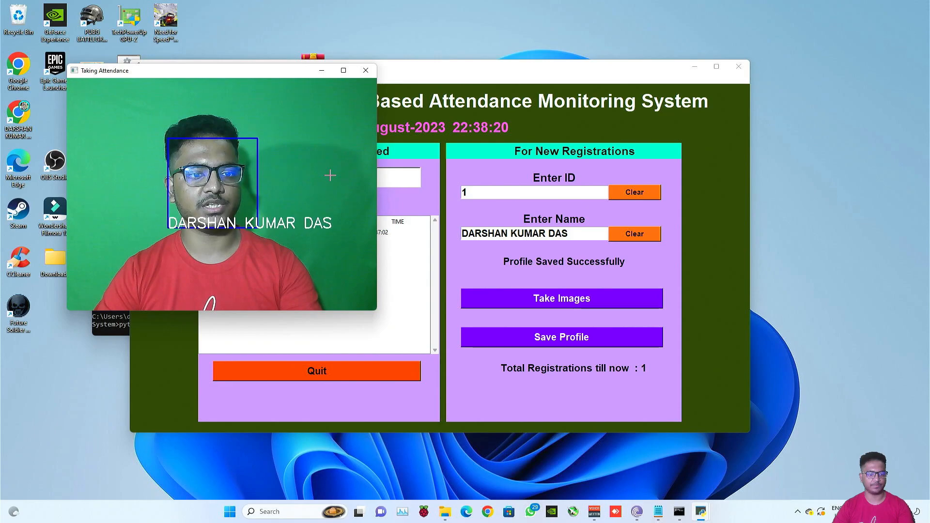
pyautogui.click(367, 70)
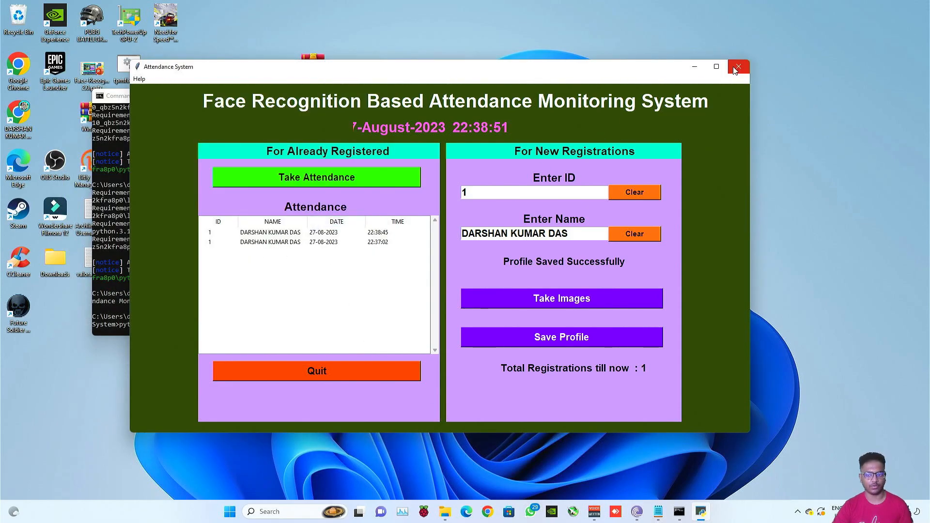
pyautogui.click(739, 66)
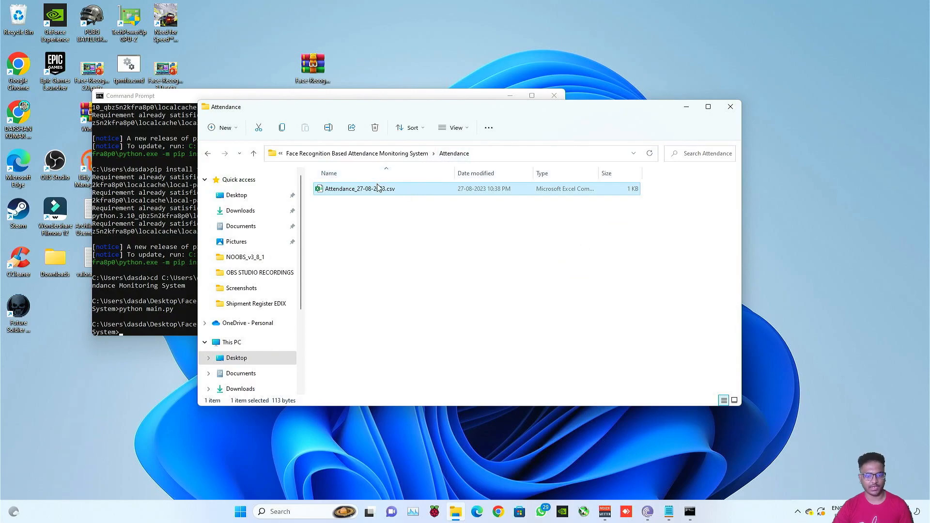
# Reopen Attendance_27-08-2023.csv from the Attendance folder to review the entries
pyautogui.doubleClick(359, 188)
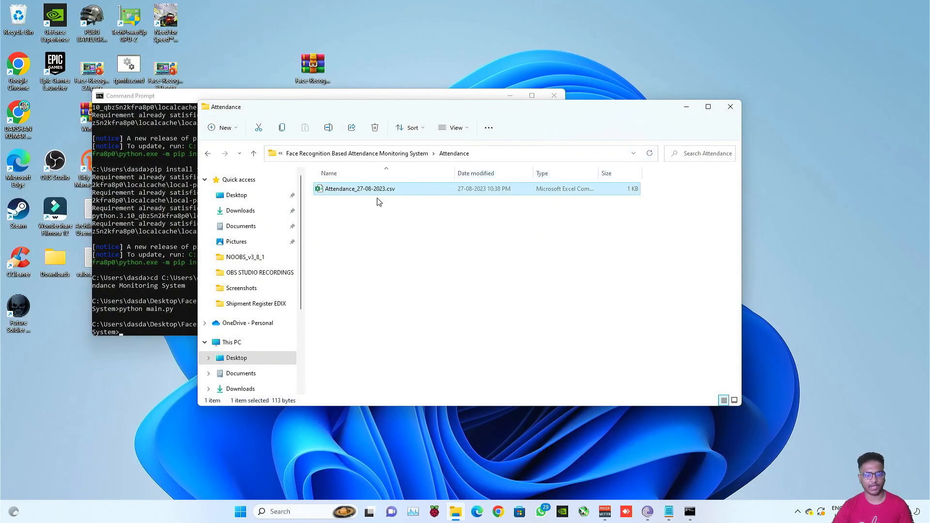
pyautogui.moveTo(347, 196)
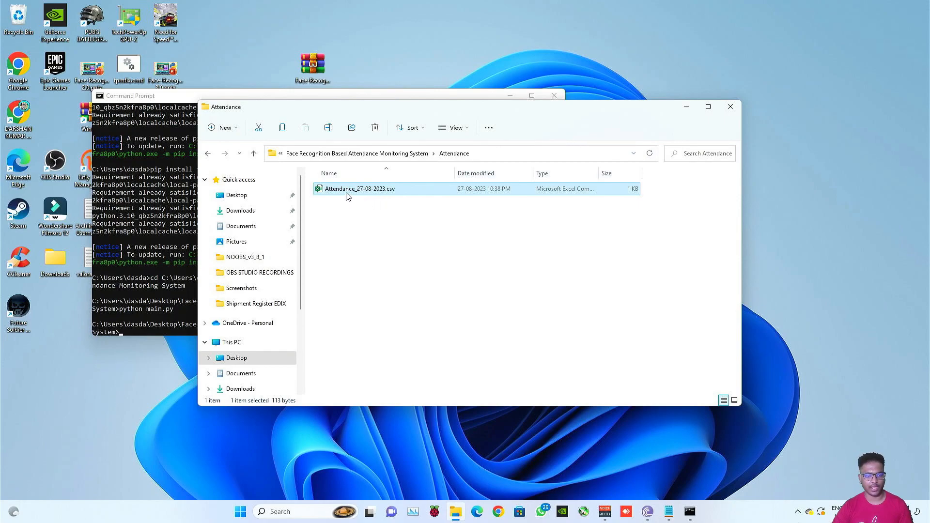
pyautogui.moveTo(372, 192)
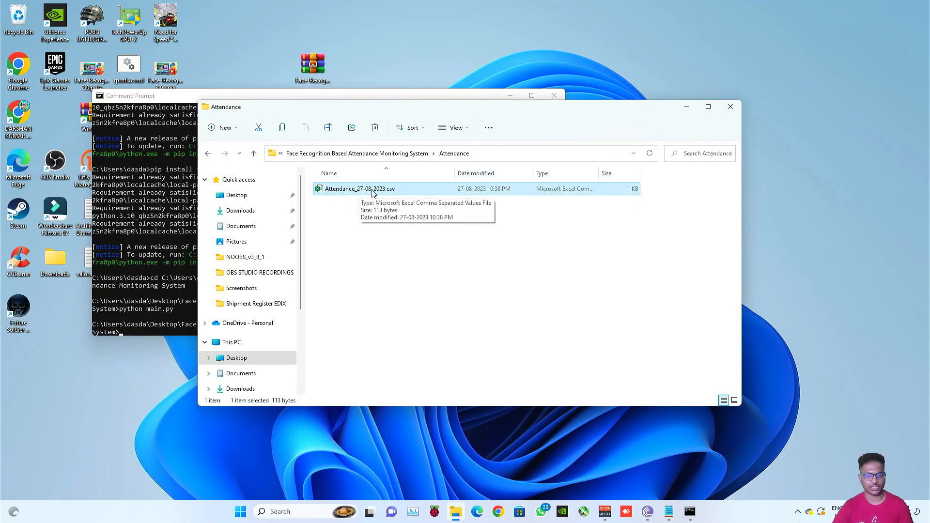
pyautogui.moveTo(359, 194)
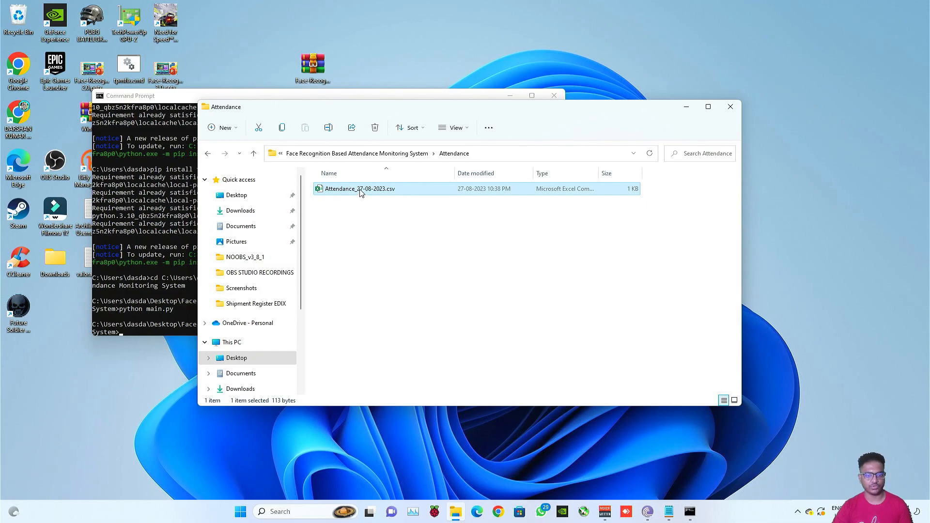
pyautogui.doubleClick(359, 188)
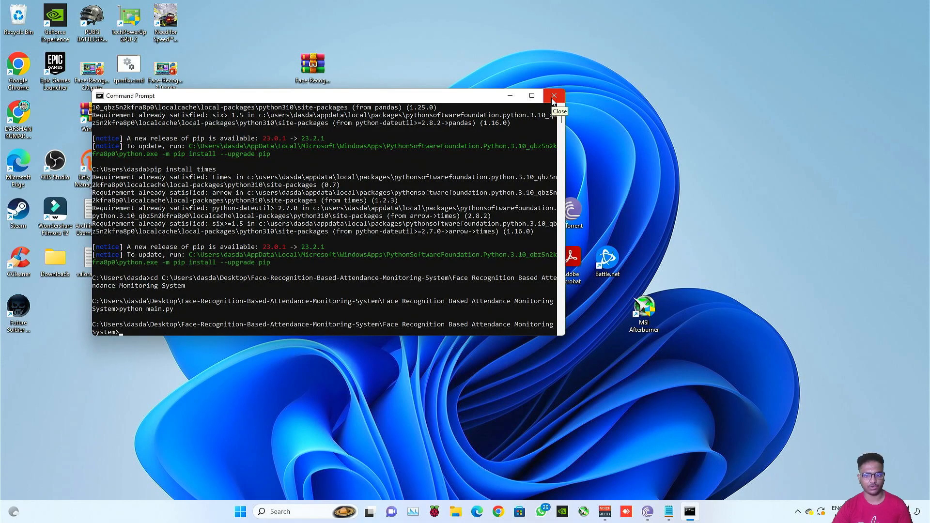
# Close the Command Prompt window, leaving a clear Windows desktop
pyautogui.click(554, 95)
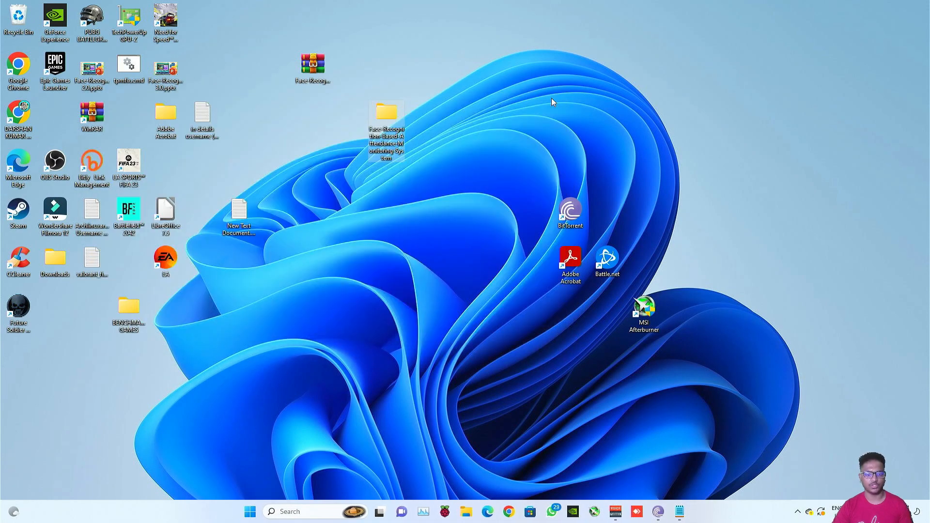
pyautogui.moveTo(697, 154)
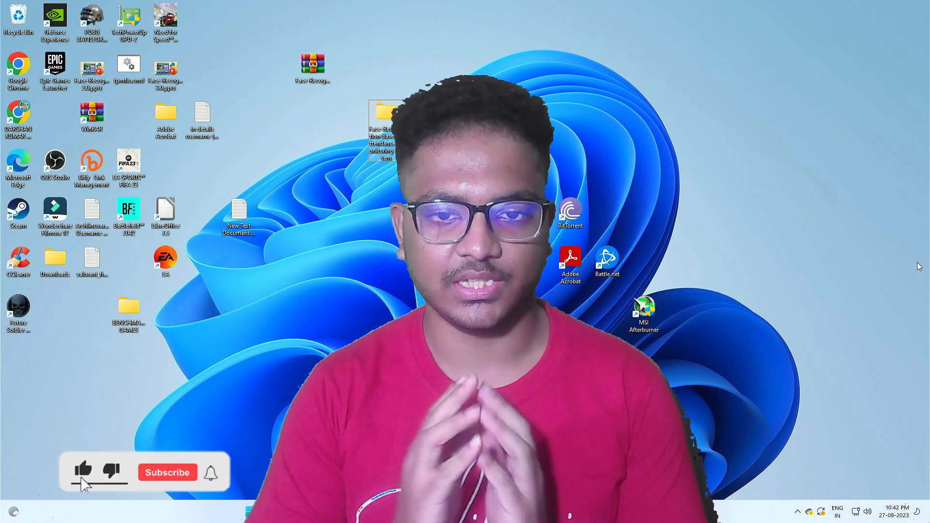
pyautogui.click(167, 473)
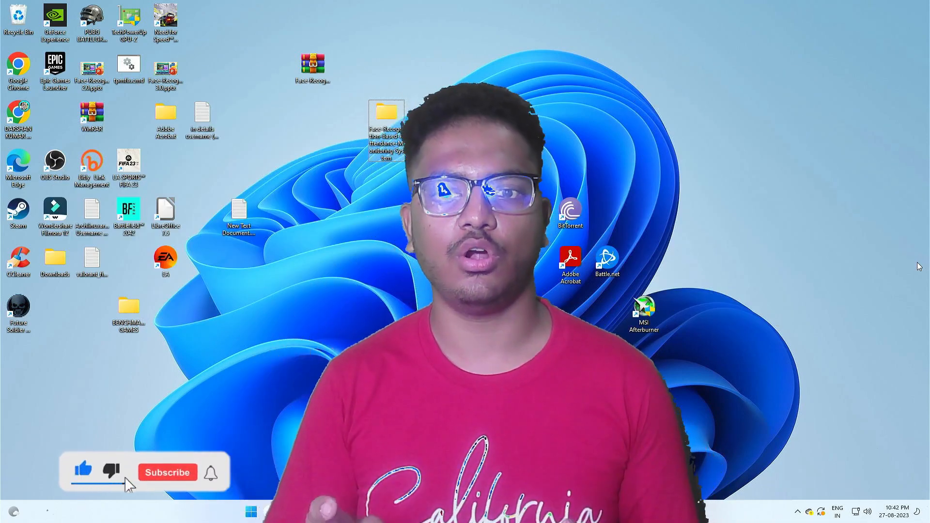
pyautogui.click(168, 473)
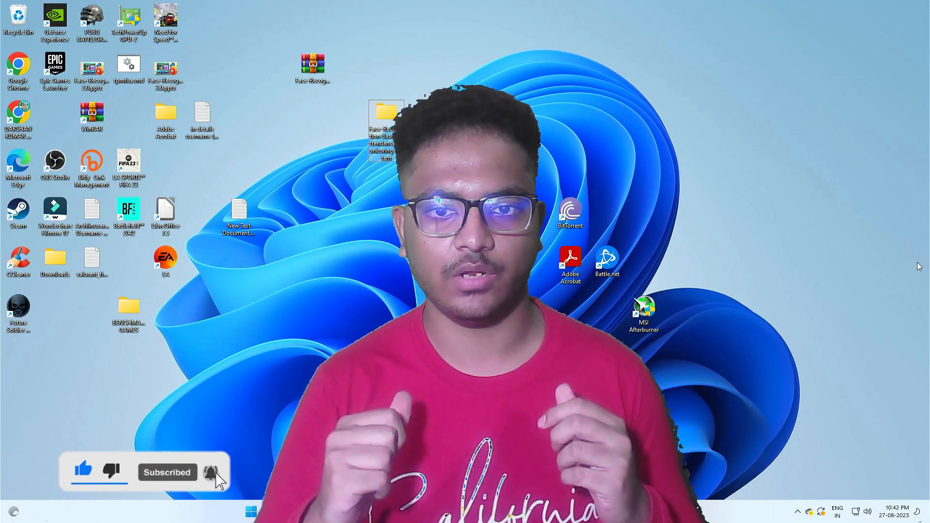